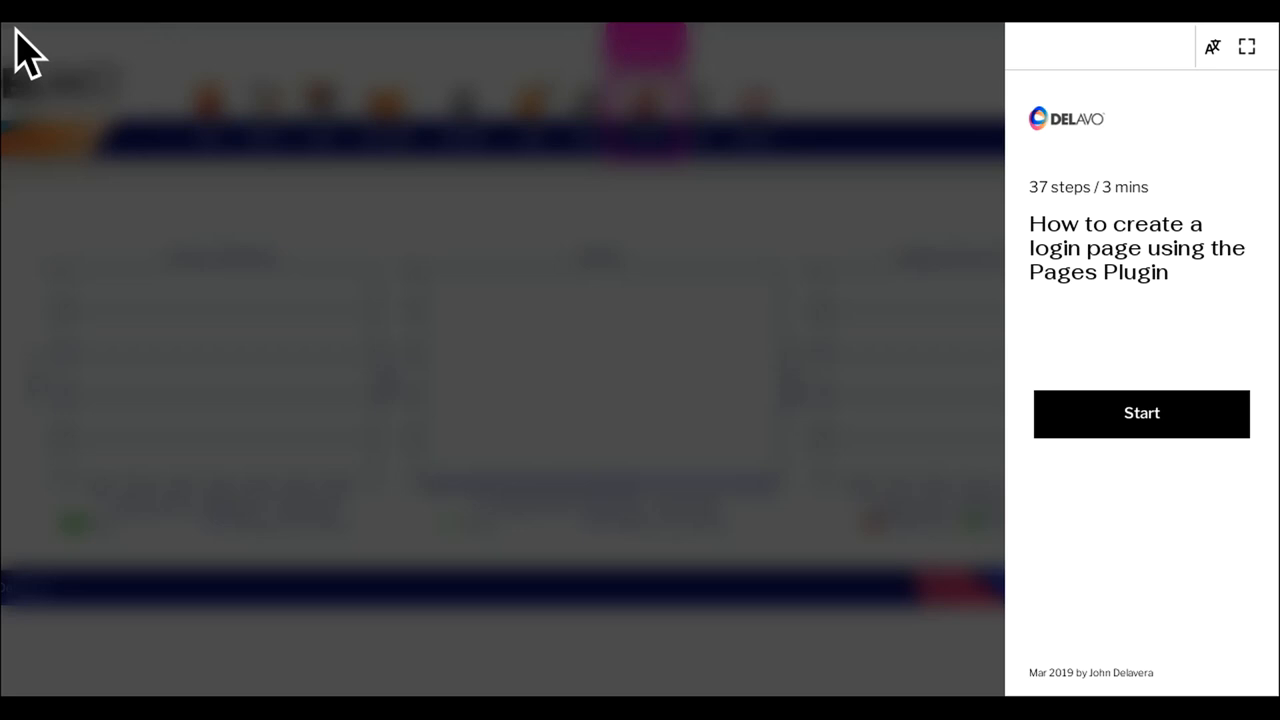
{"action": "mouse_move", "coordinate": [624, 244]}
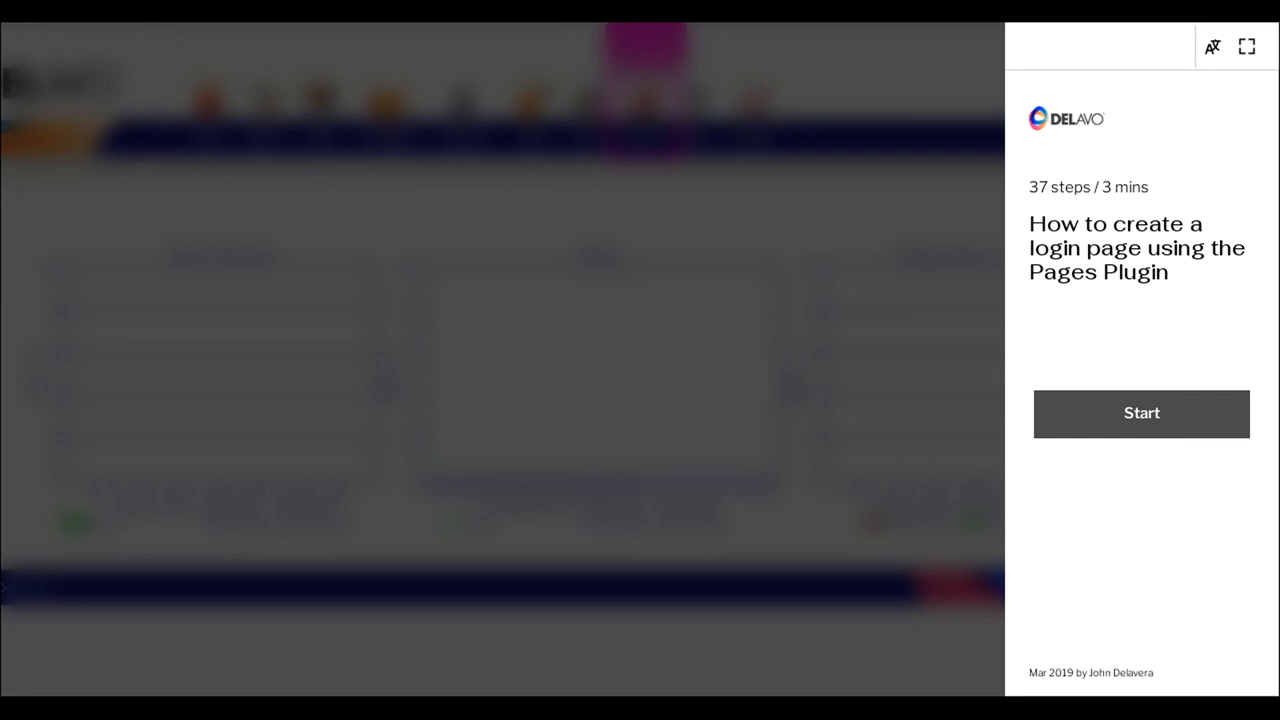
- Begin the login-page walkthrough from the tutorial panel over the DELAVO dashboard
{"action": "left_click", "coordinate": [1140, 412]}
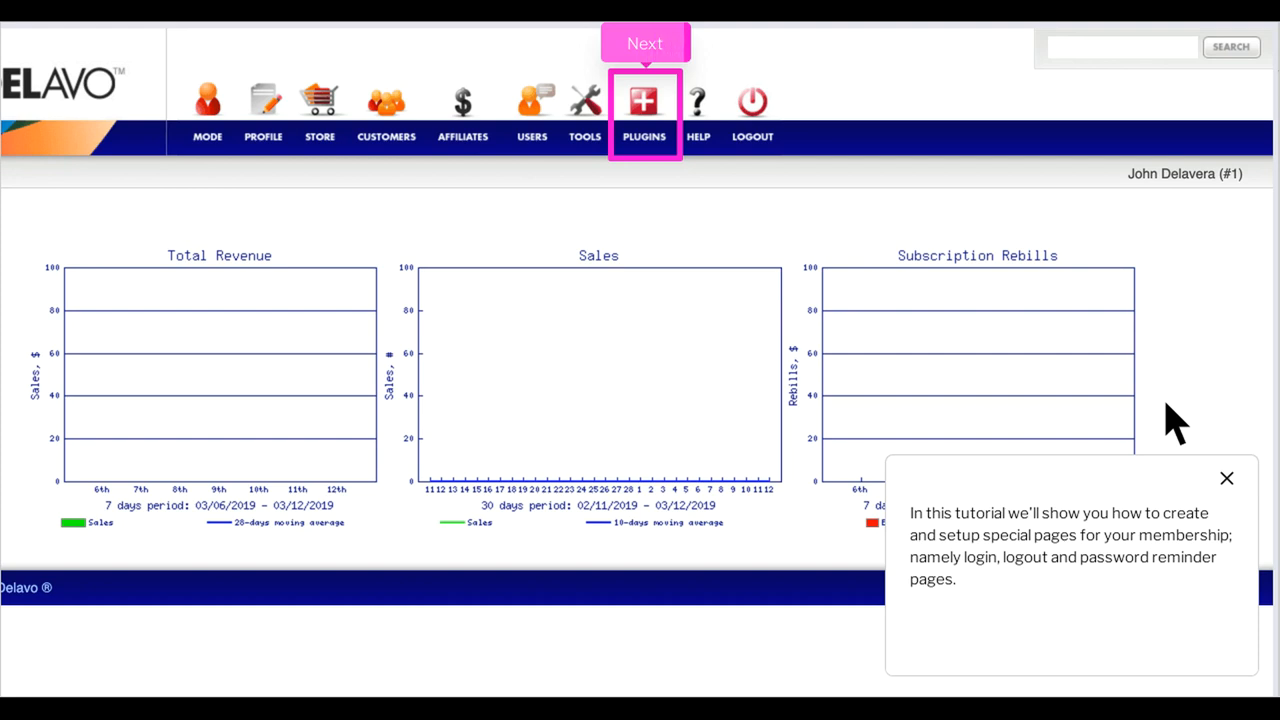
{"action": "left_click", "coordinate": [644, 44]}
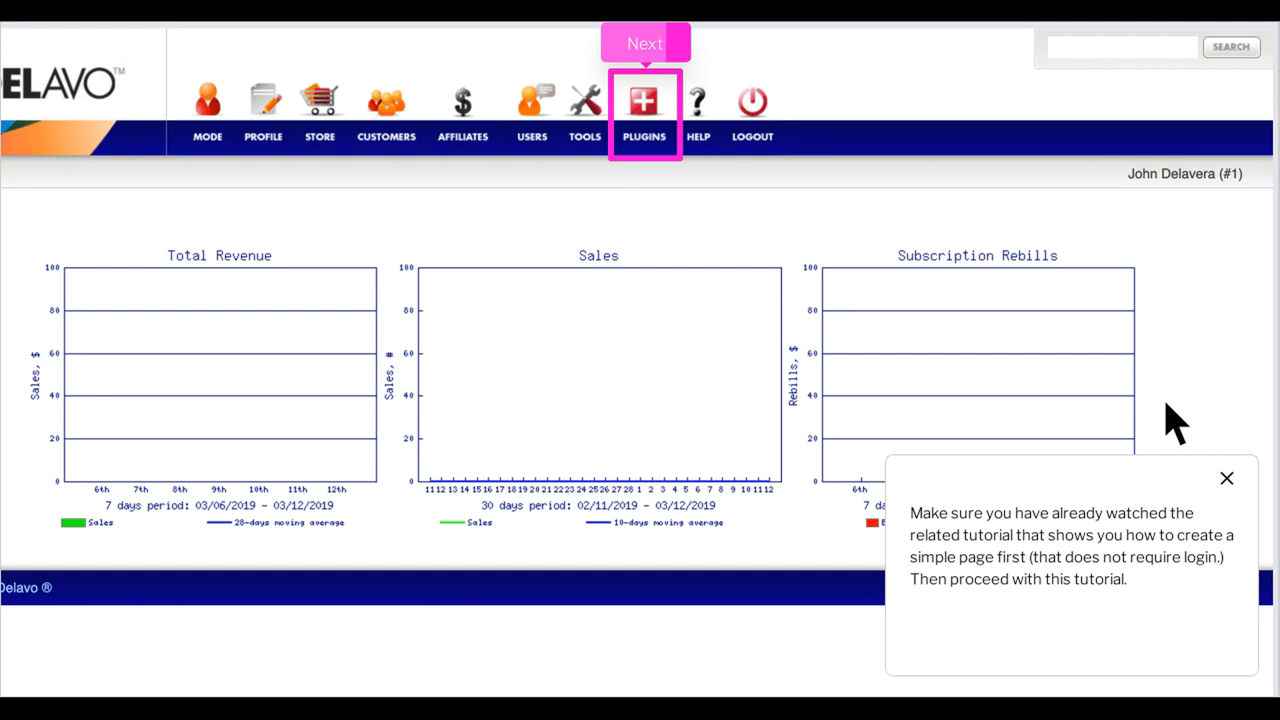
{"action": "left_click", "coordinate": [644, 44]}
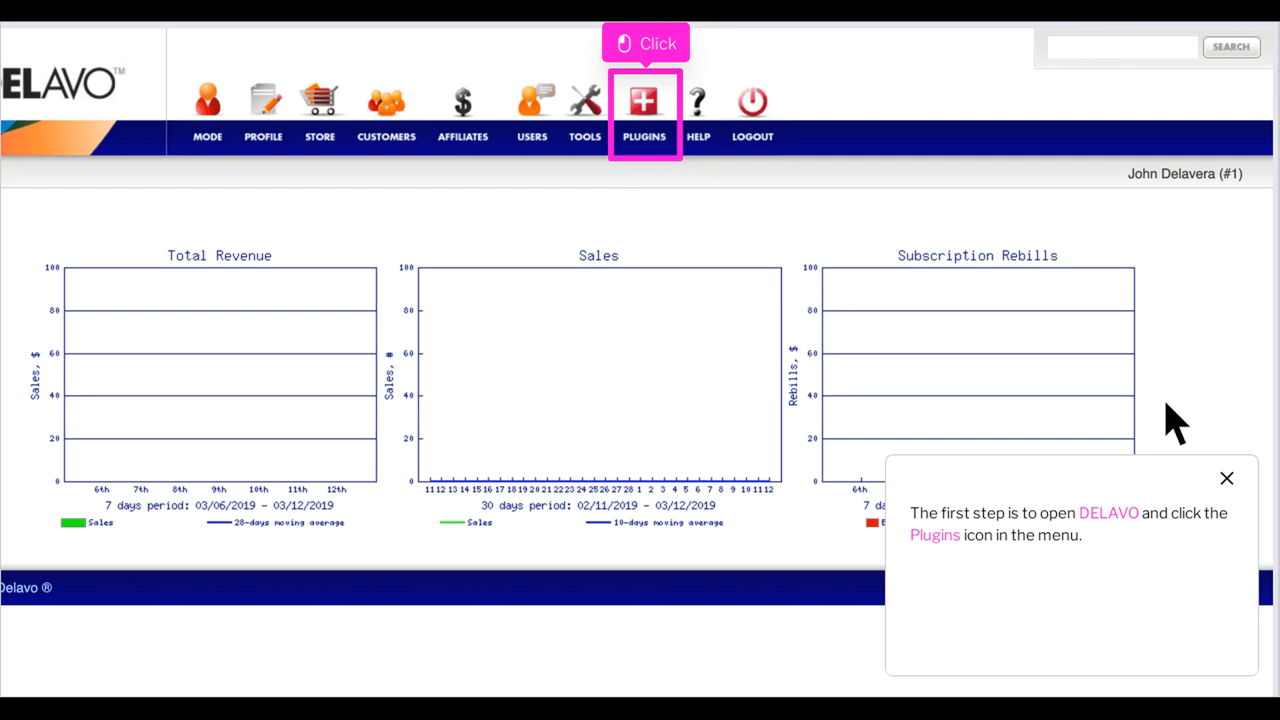
{"action": "mouse_move", "coordinate": [1076, 364]}
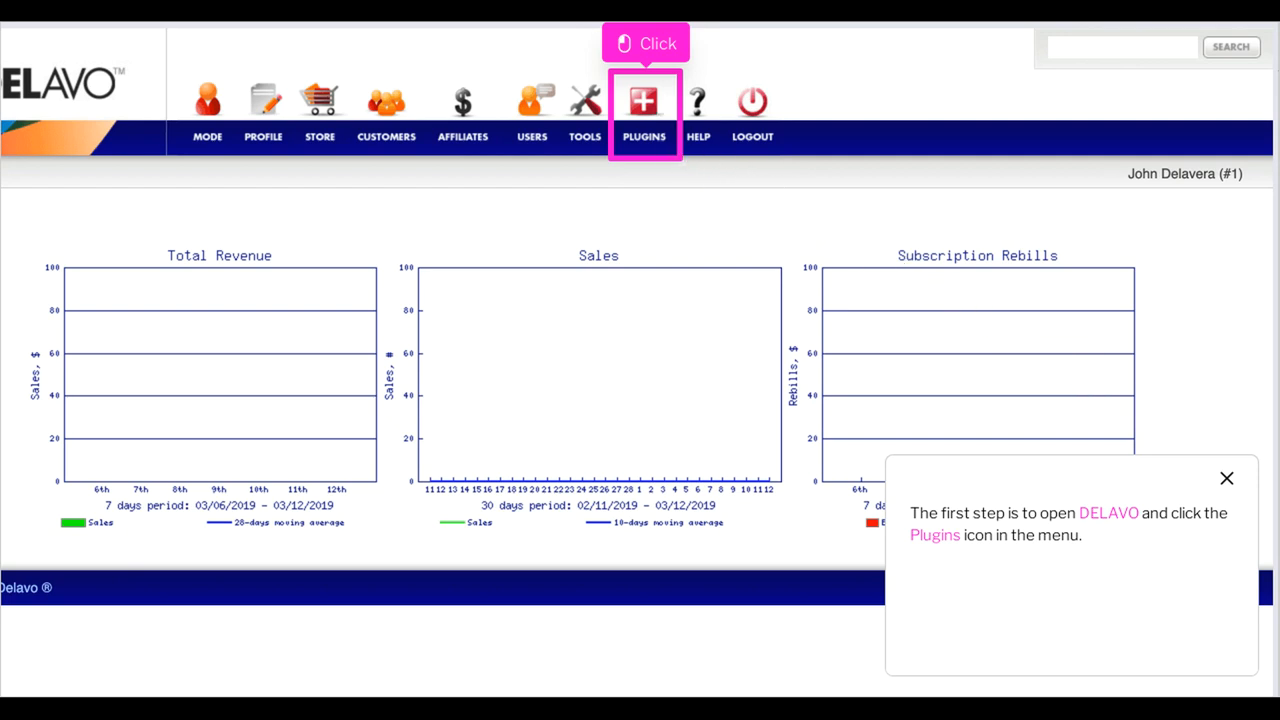
- Go through Plugins to the Pages list and bring up my_test_page/ for editing
{"action": "left_click", "coordinate": [644, 100]}
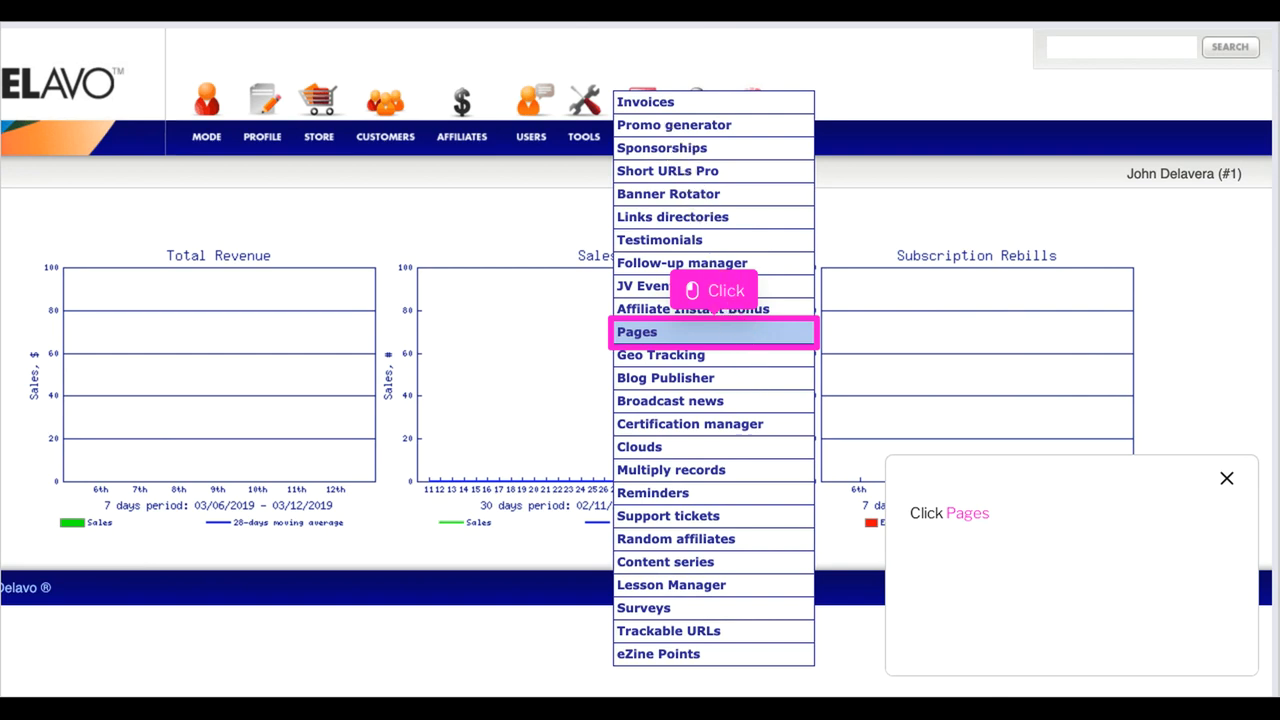
{"action": "left_click", "coordinate": [636, 332]}
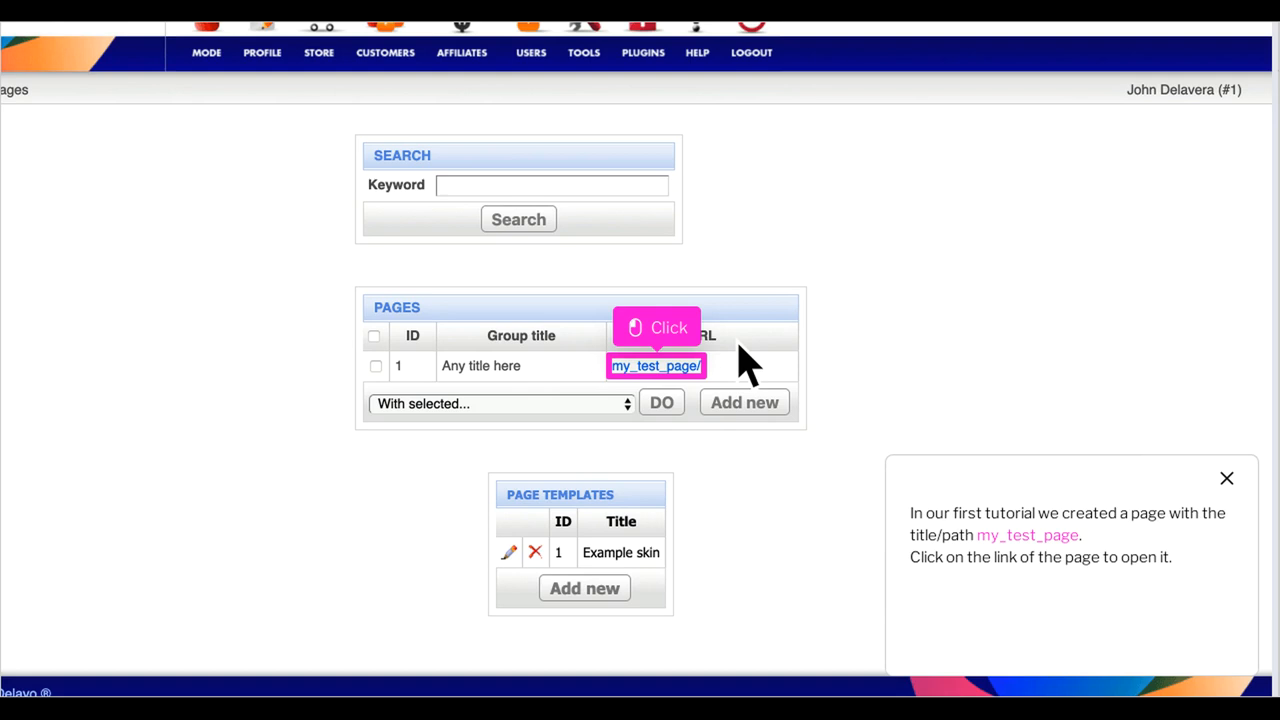
{"action": "mouse_move", "coordinate": [688, 400]}
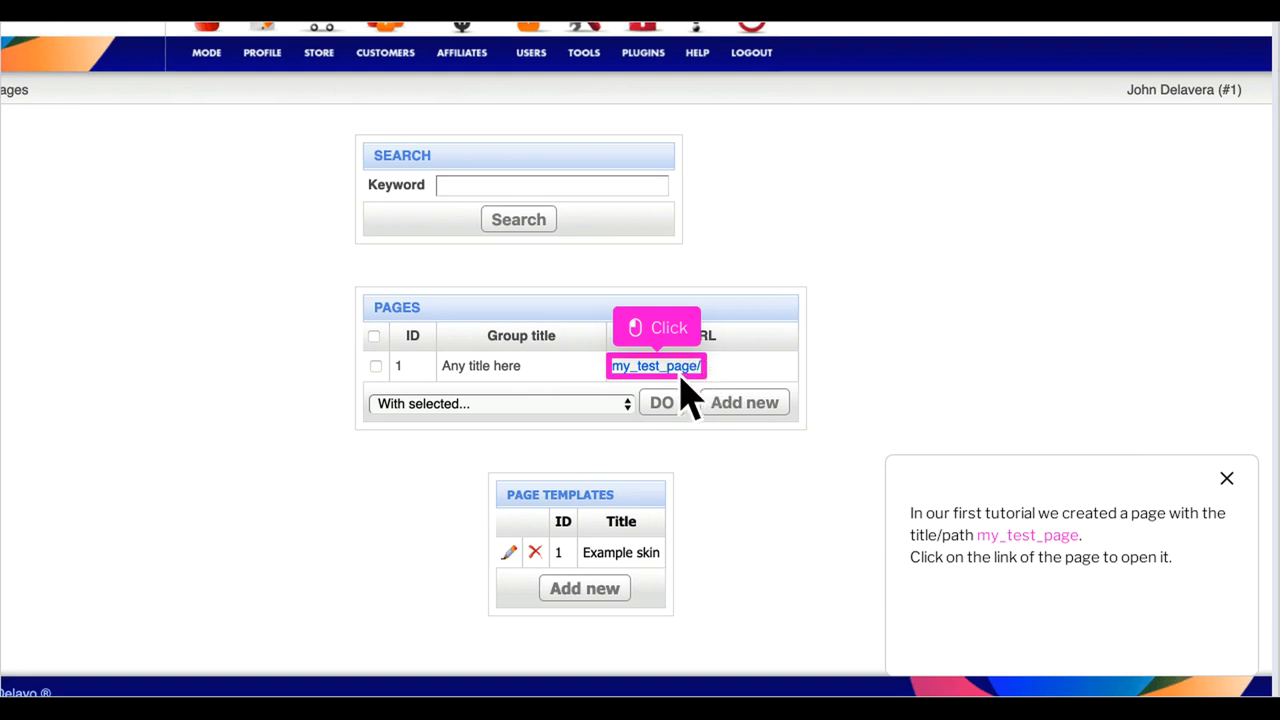
{"action": "left_click", "coordinate": [656, 364]}
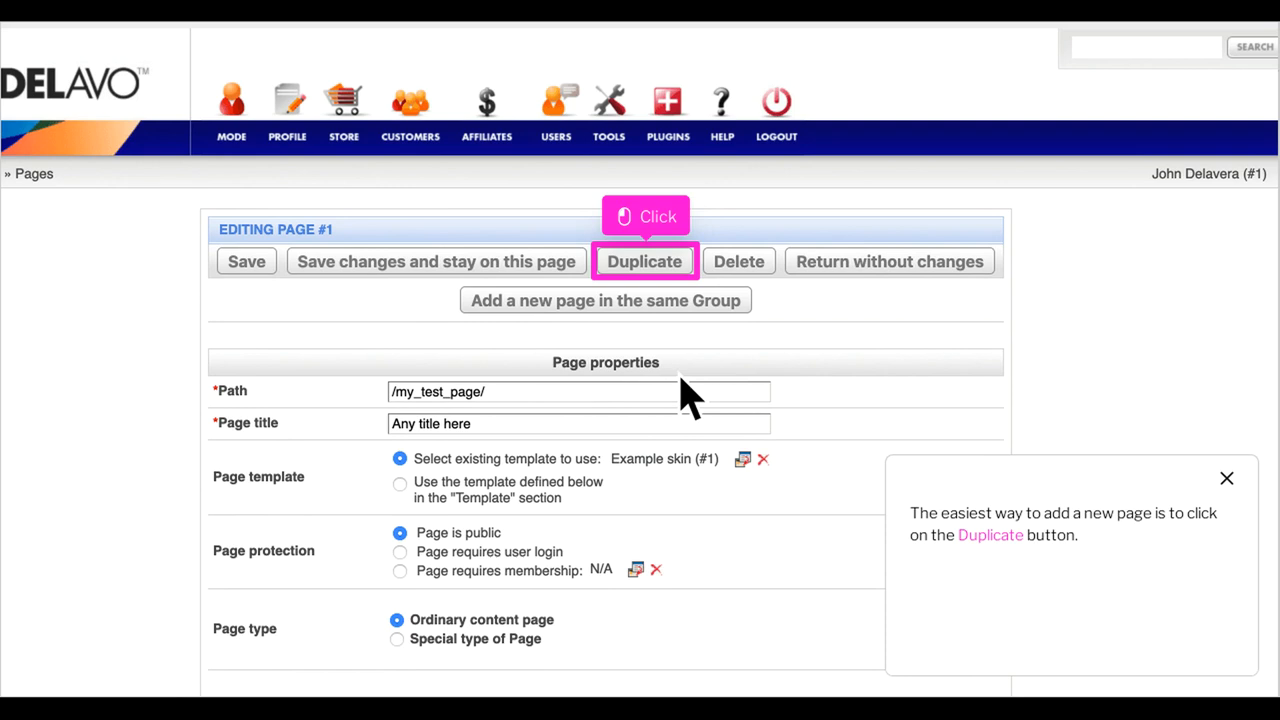
{"action": "mouse_move", "coordinate": [684, 304]}
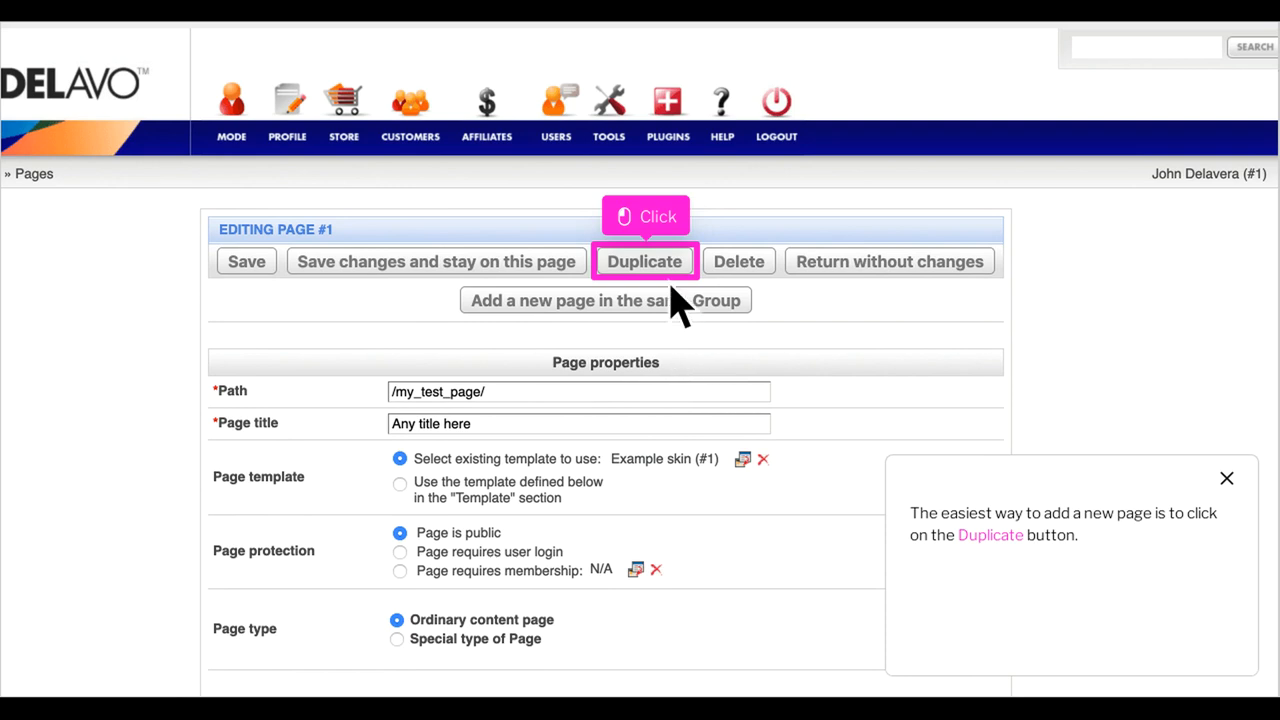
- Duplicate my_test_page into a new page record
{"action": "left_click", "coordinate": [644, 260]}
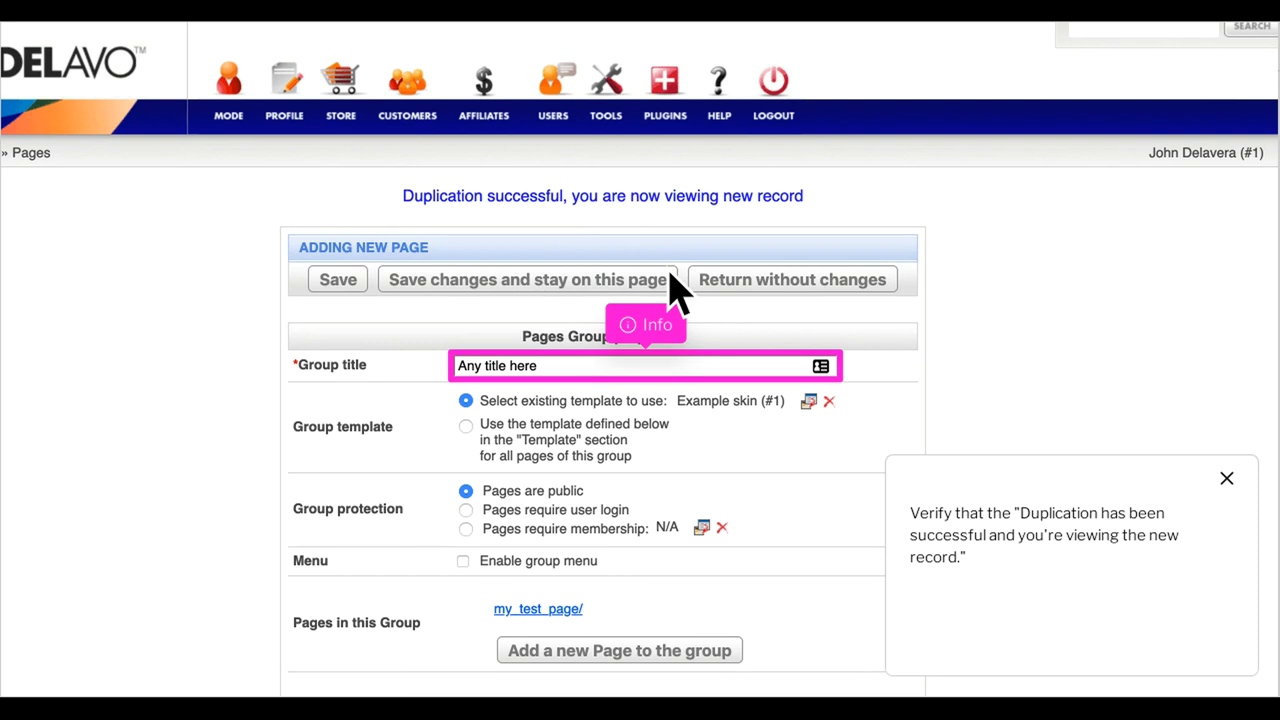
{"action": "mouse_move", "coordinate": [644, 324]}
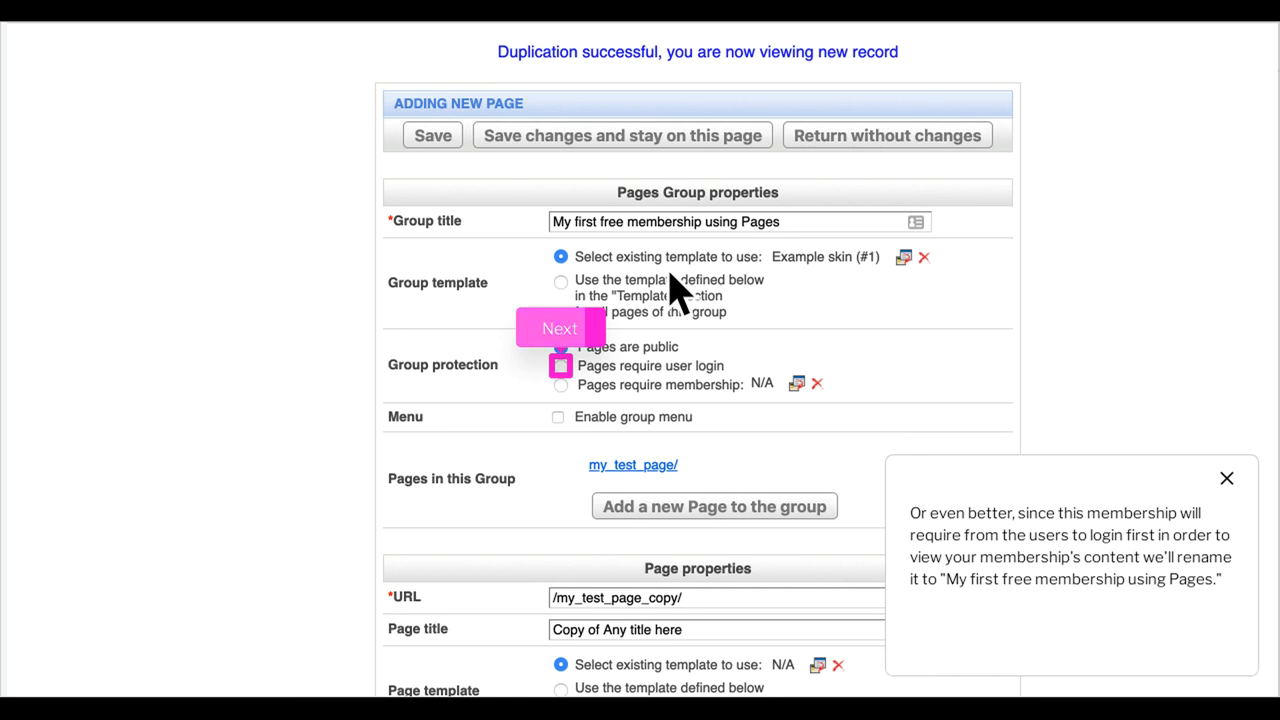
- Set the group protection so pages require user login
{"action": "left_click", "coordinate": [560, 328]}
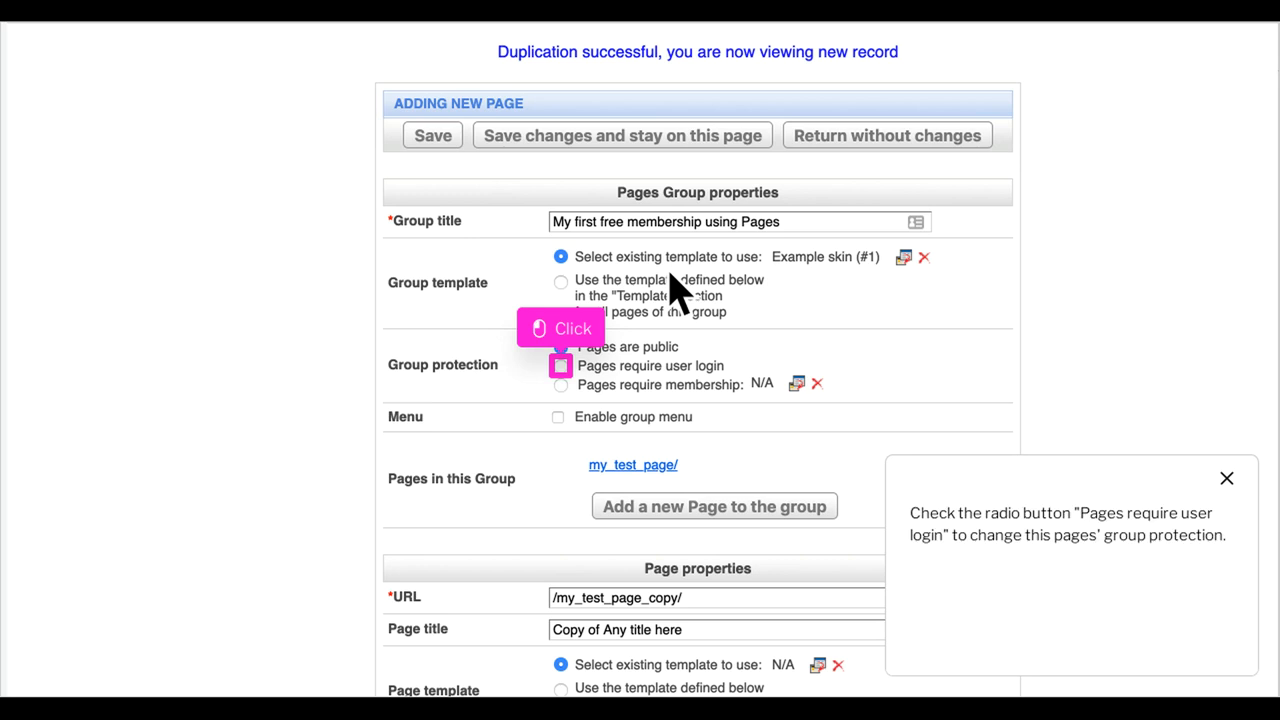
{"action": "mouse_move", "coordinate": [620, 360]}
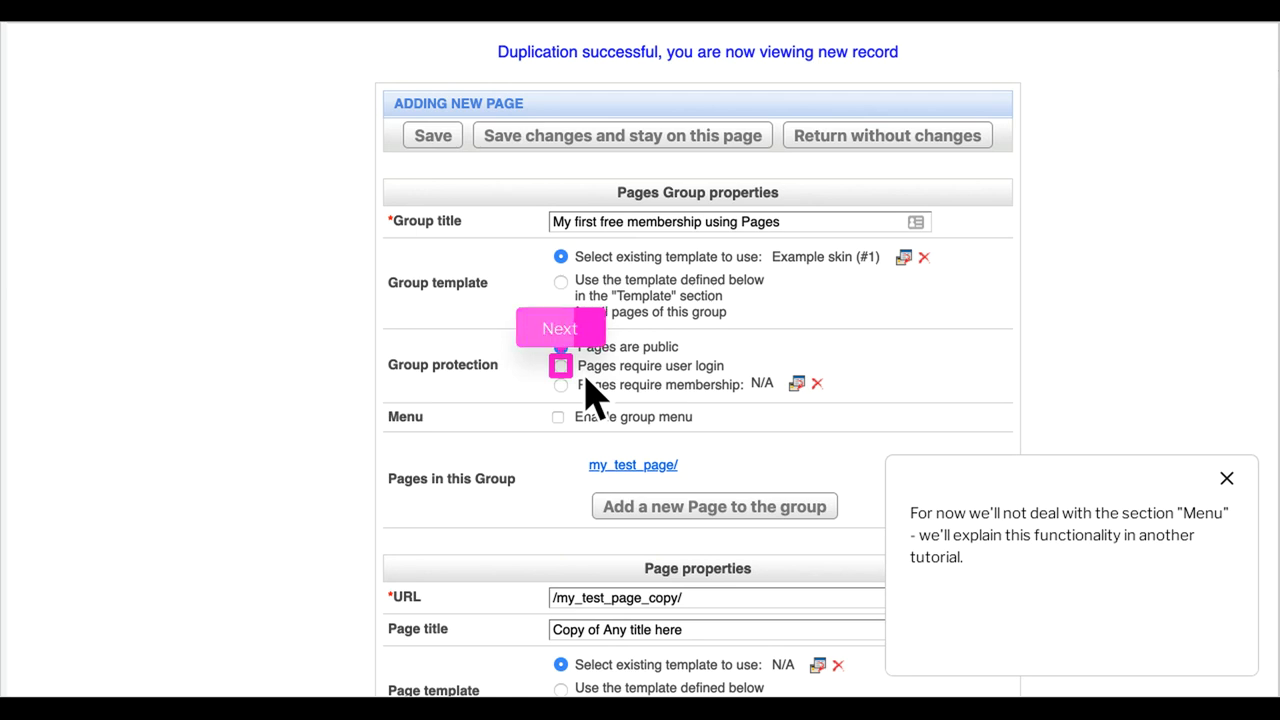
{"action": "left_click", "coordinate": [560, 328]}
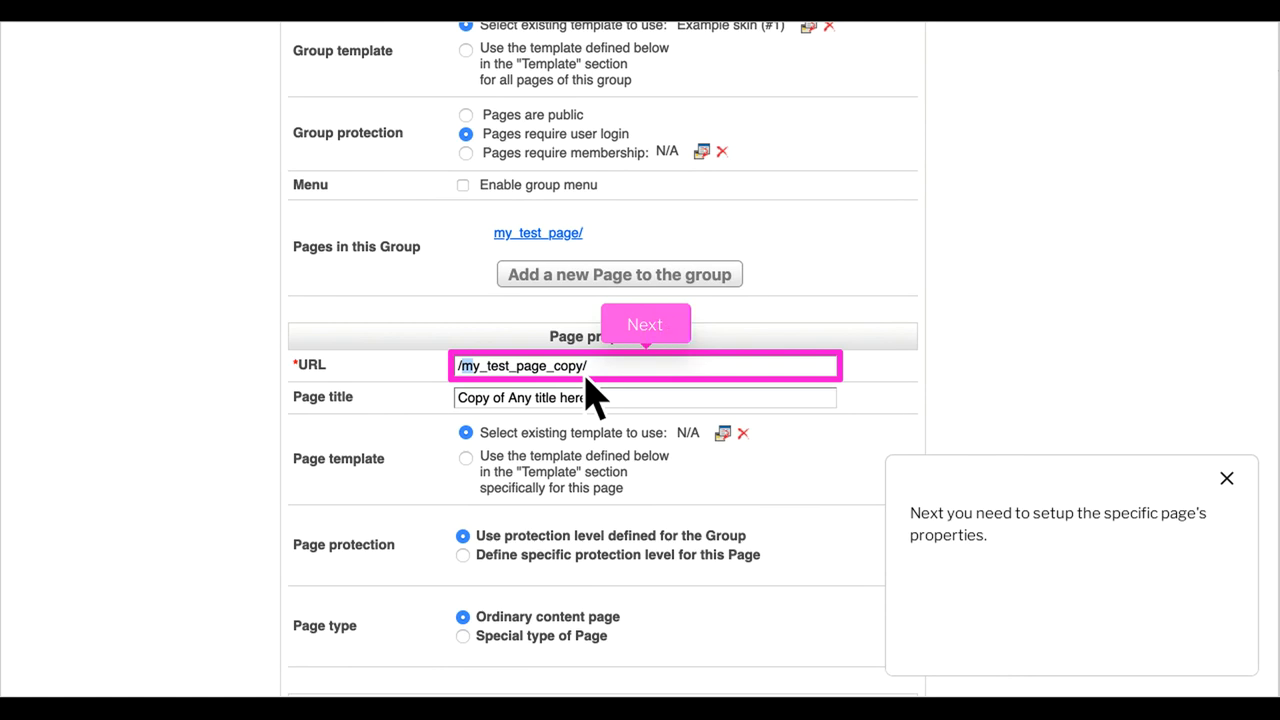
- Enter /login_page/ as the page URL in Page properties
{"action": "left_click", "coordinate": [644, 324]}
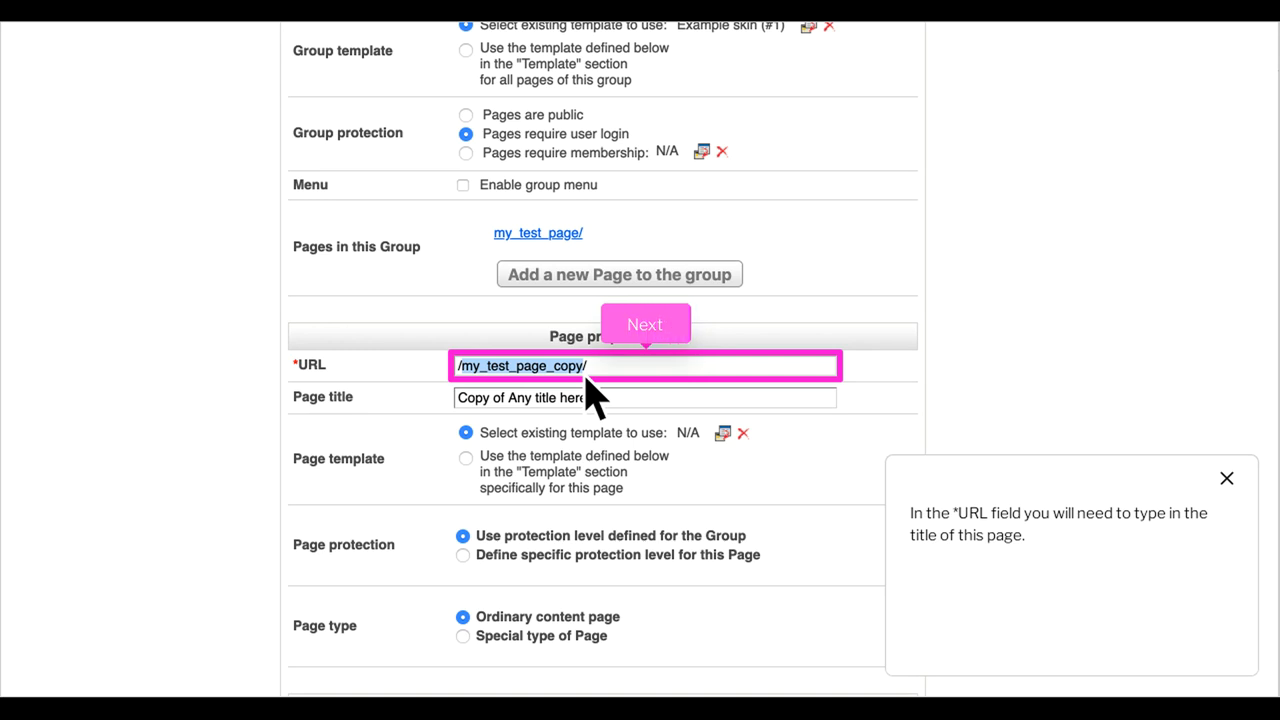
{"action": "left_click", "coordinate": [644, 324]}
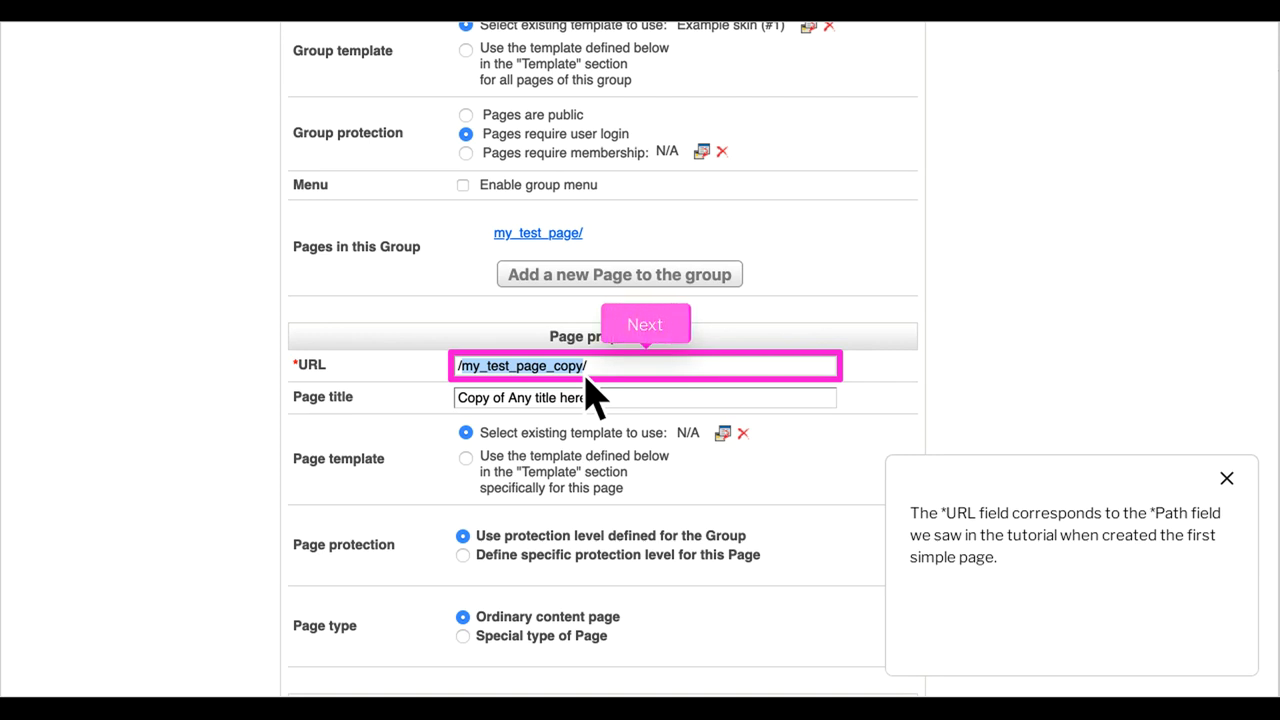
{"action": "left_click", "coordinate": [644, 324]}
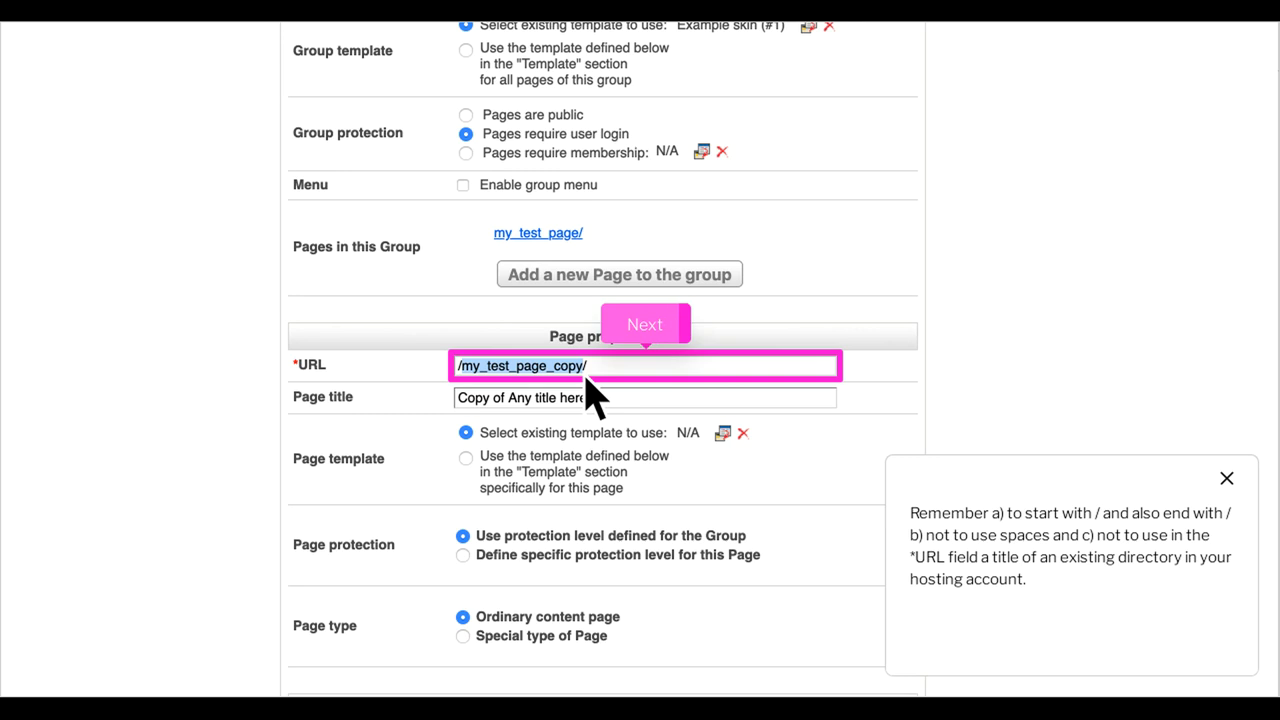
{"action": "left_click", "coordinate": [644, 324]}
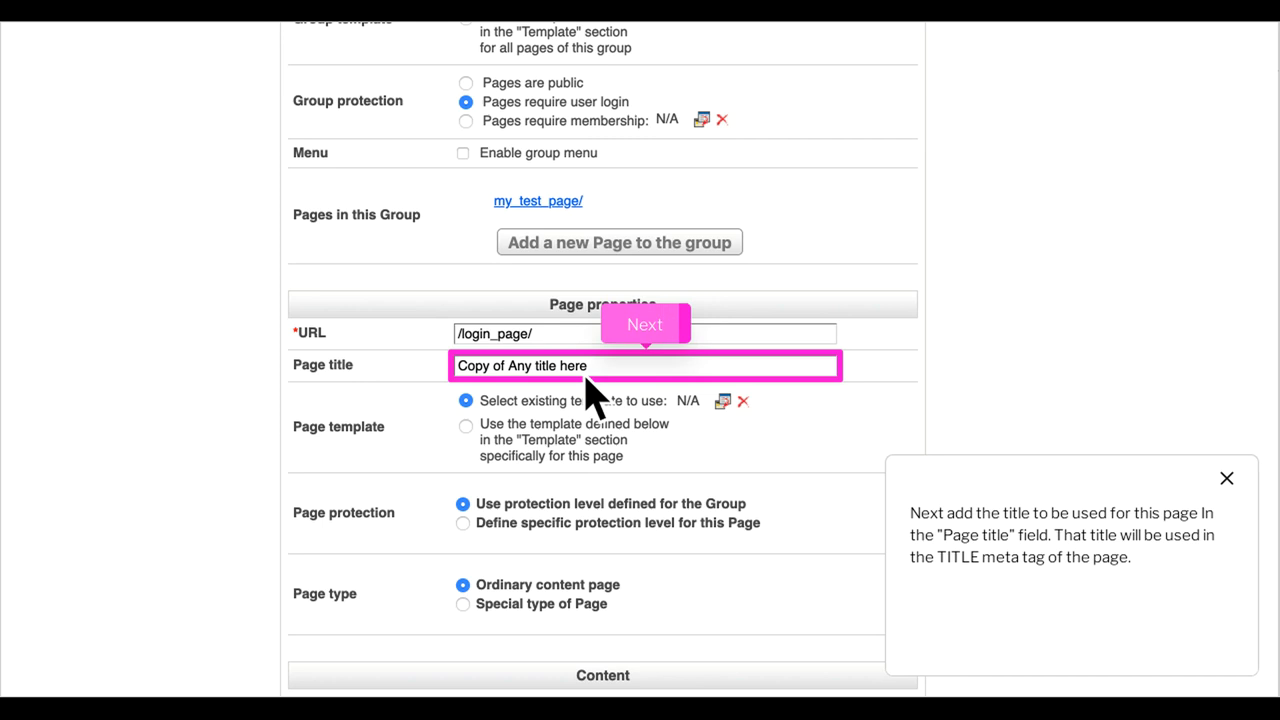
- Set the page type to 'Special type of Page' under Page type
{"action": "scroll", "scroll_direction": "down", "scroll_amount": 3}
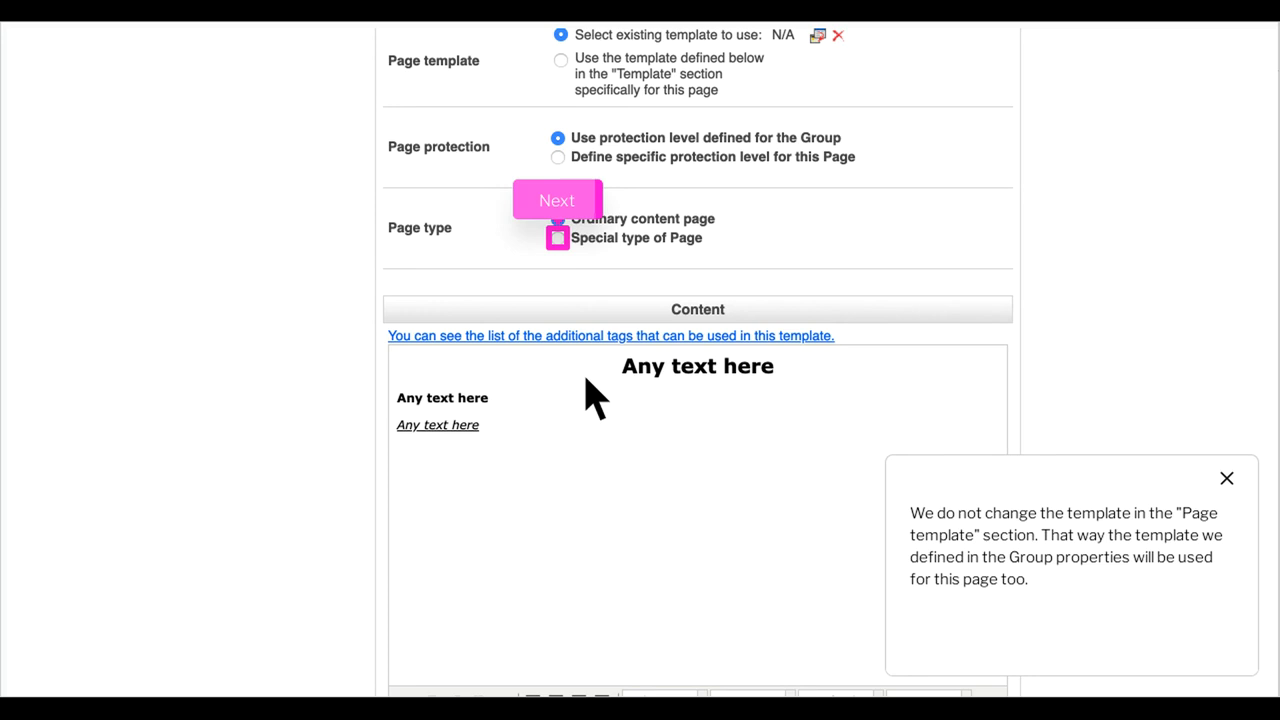
{"action": "left_click", "coordinate": [556, 200]}
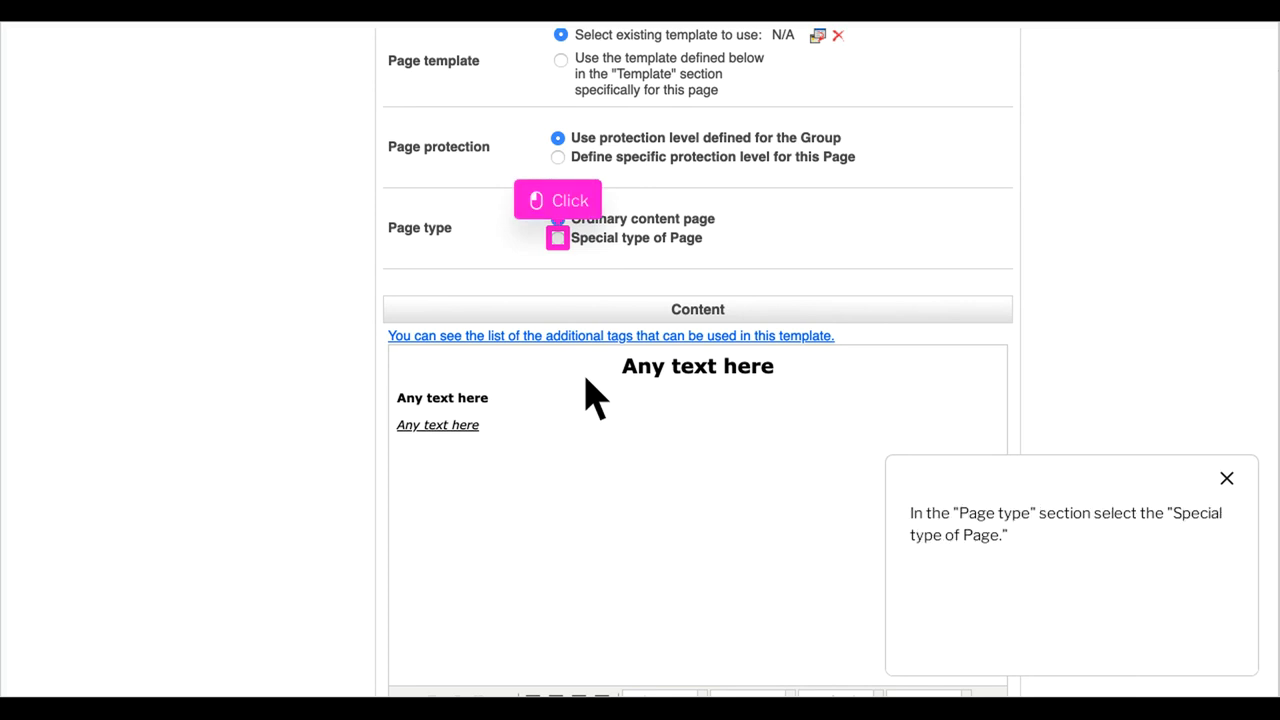
{"action": "mouse_move", "coordinate": [590, 310]}
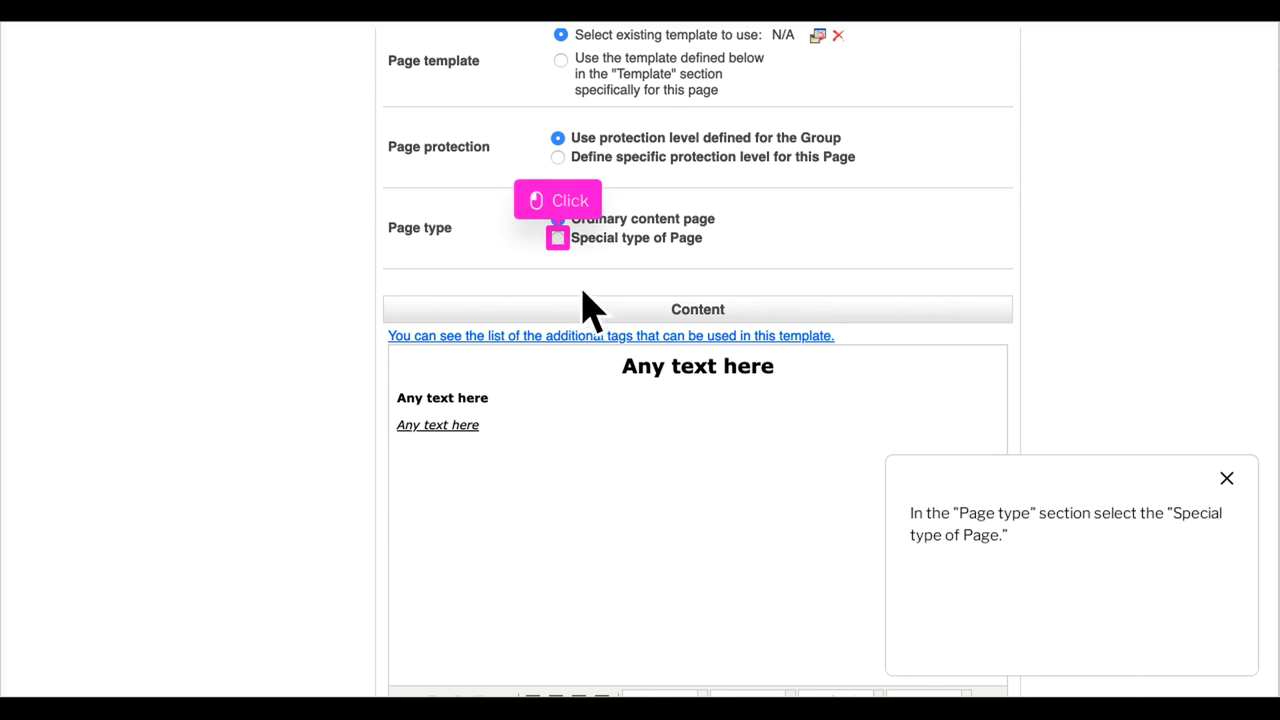
{"action": "left_click", "coordinate": [558, 236]}
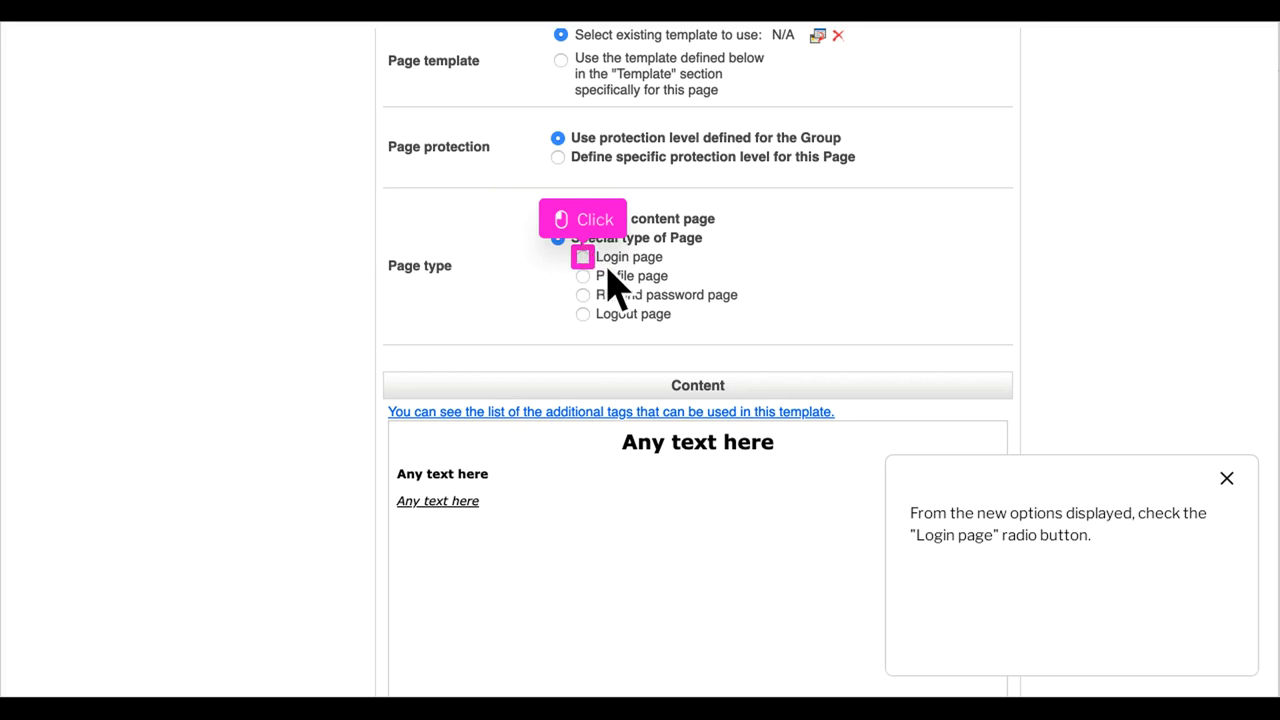
- Mark it as a Login page, heading 'My first free membership', body 'add the login form'
{"action": "left_click", "coordinate": [584, 256]}
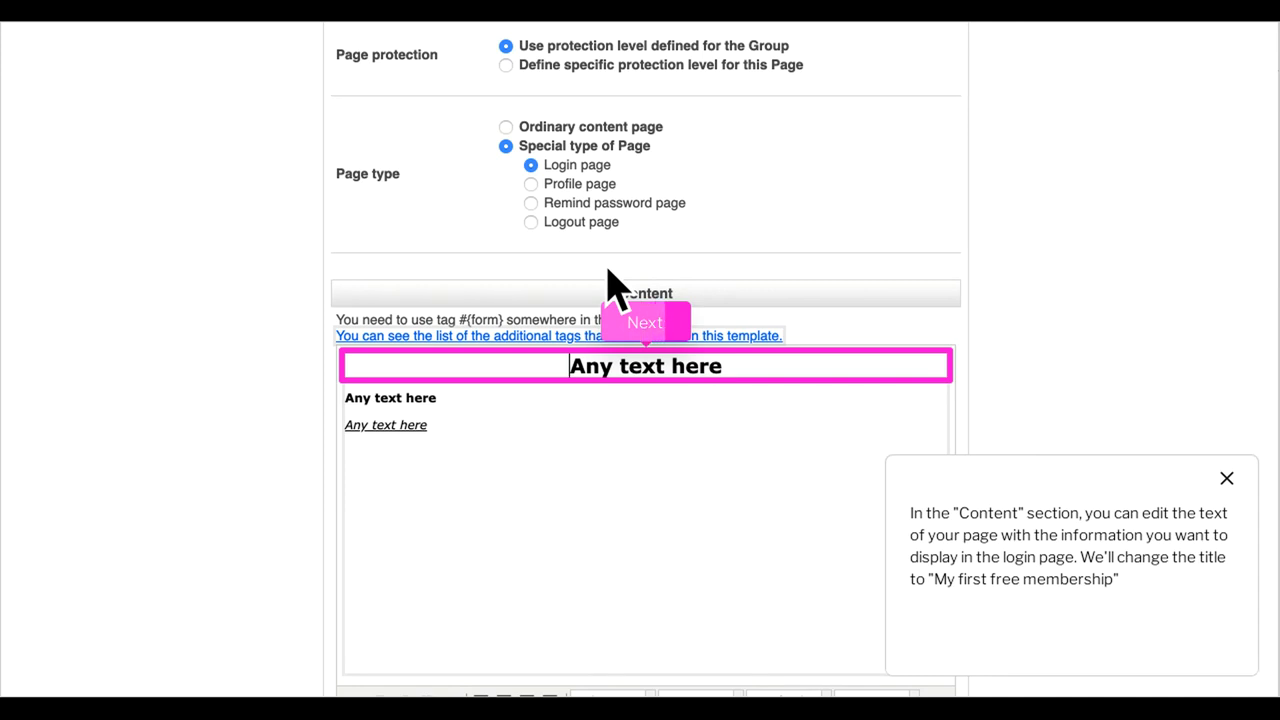
{"action": "left_click", "coordinate": [644, 322]}
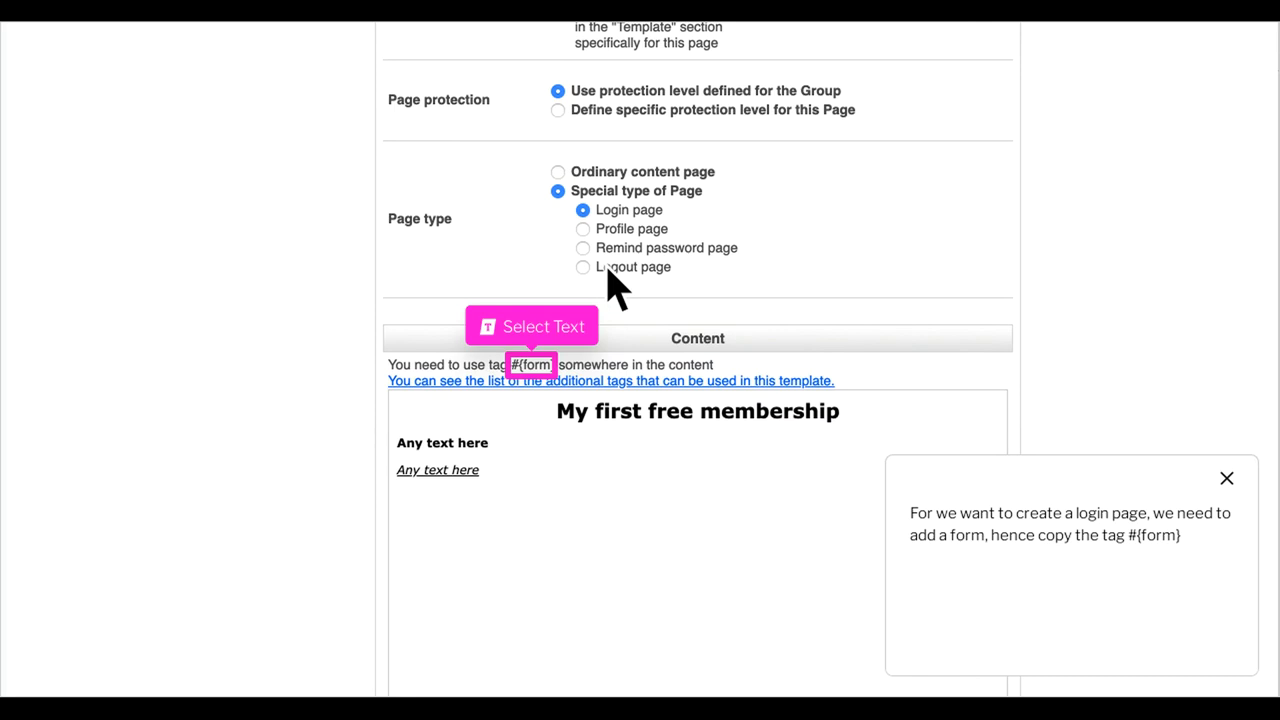
{"action": "mouse_move", "coordinate": [580, 350]}
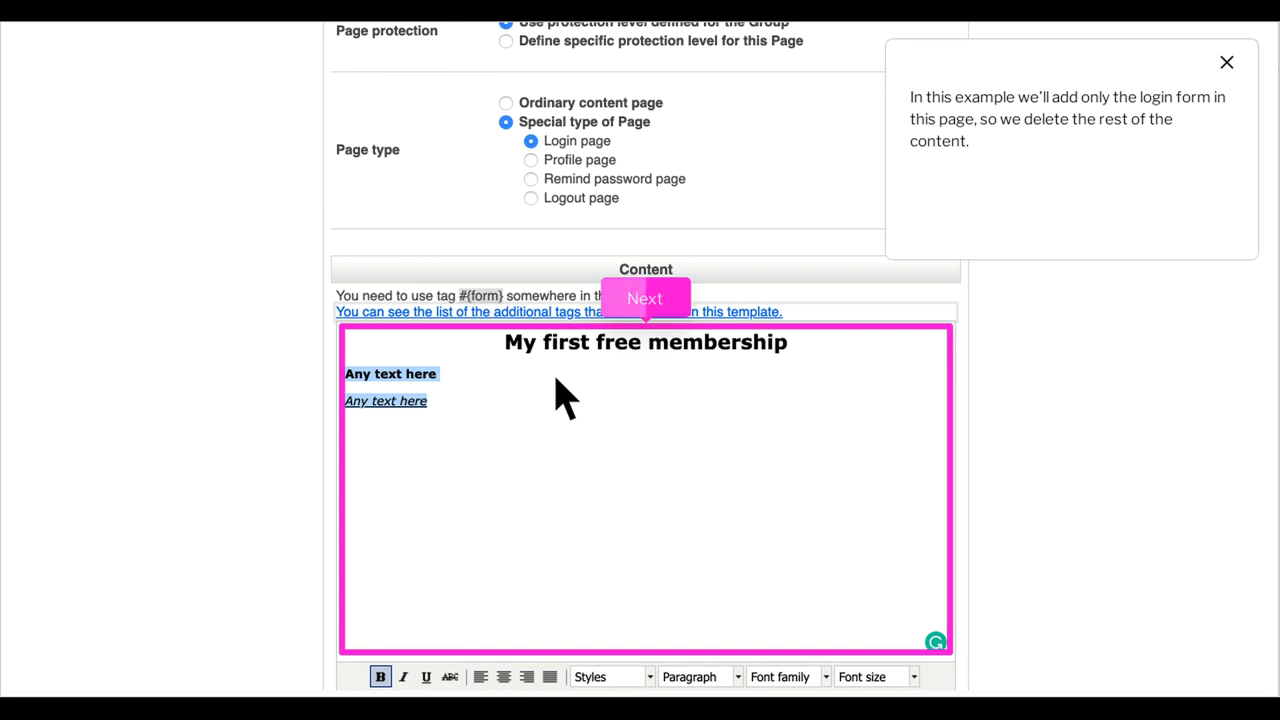
{"action": "left_click", "coordinate": [644, 298]}
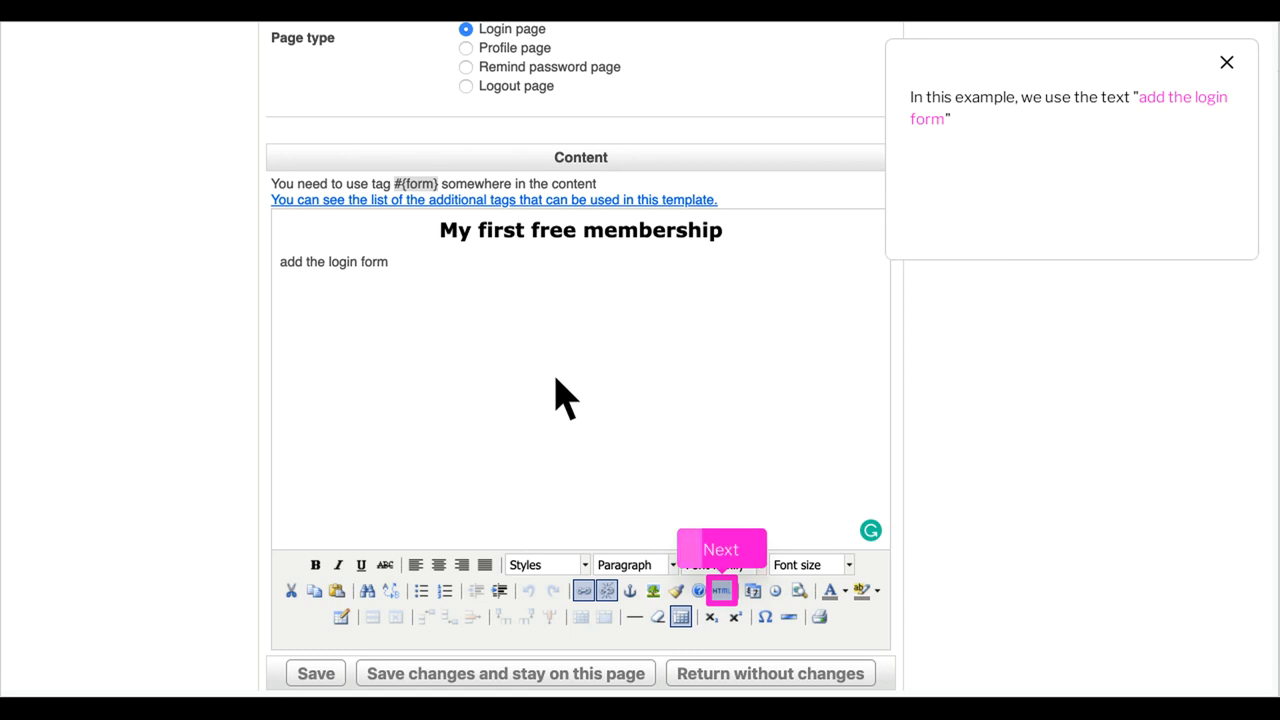
- Show the HTML source of the page content to swap the body line for #{form}
{"action": "left_click", "coordinate": [720, 548]}
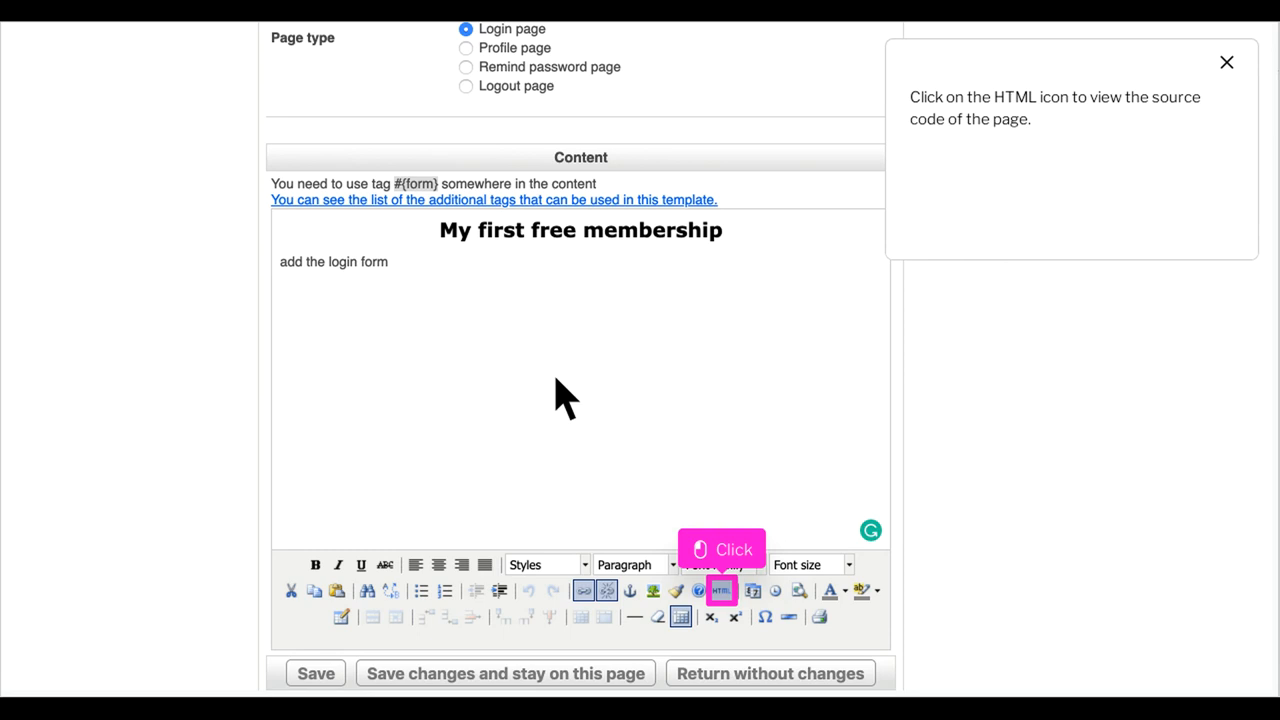
{"action": "mouse_move", "coordinate": [616, 460]}
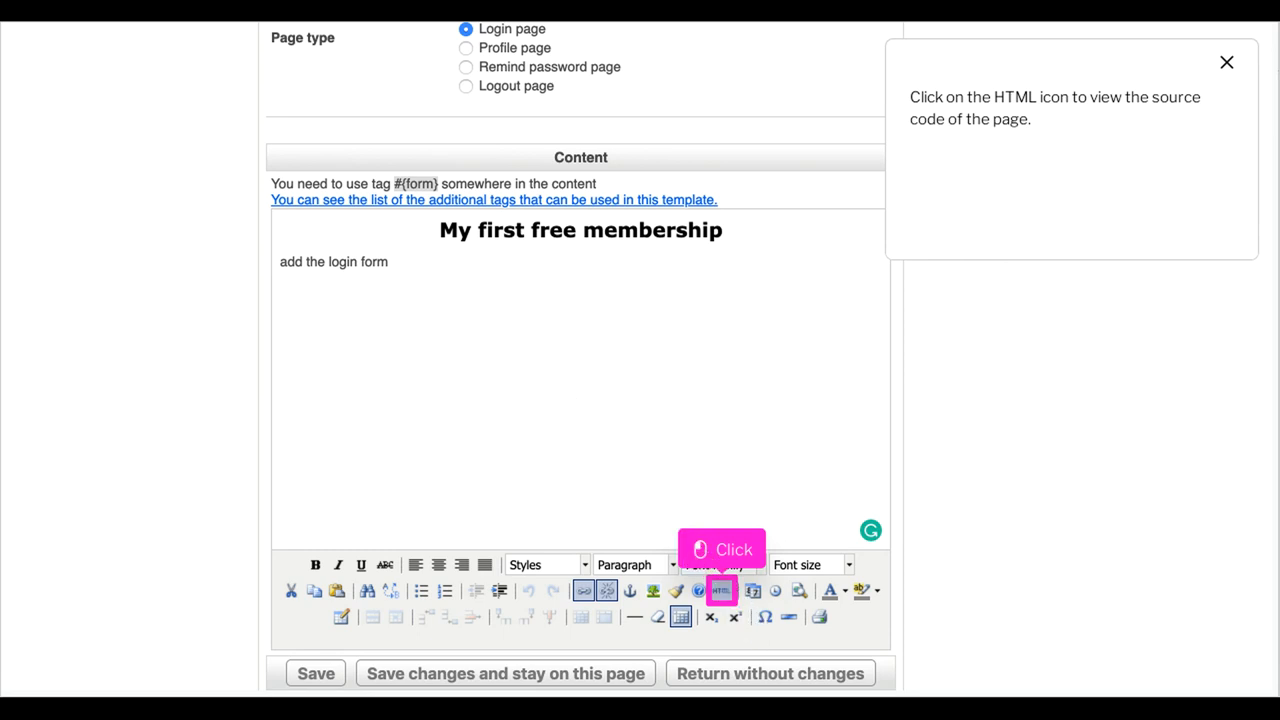
{"action": "left_click", "coordinate": [722, 590]}
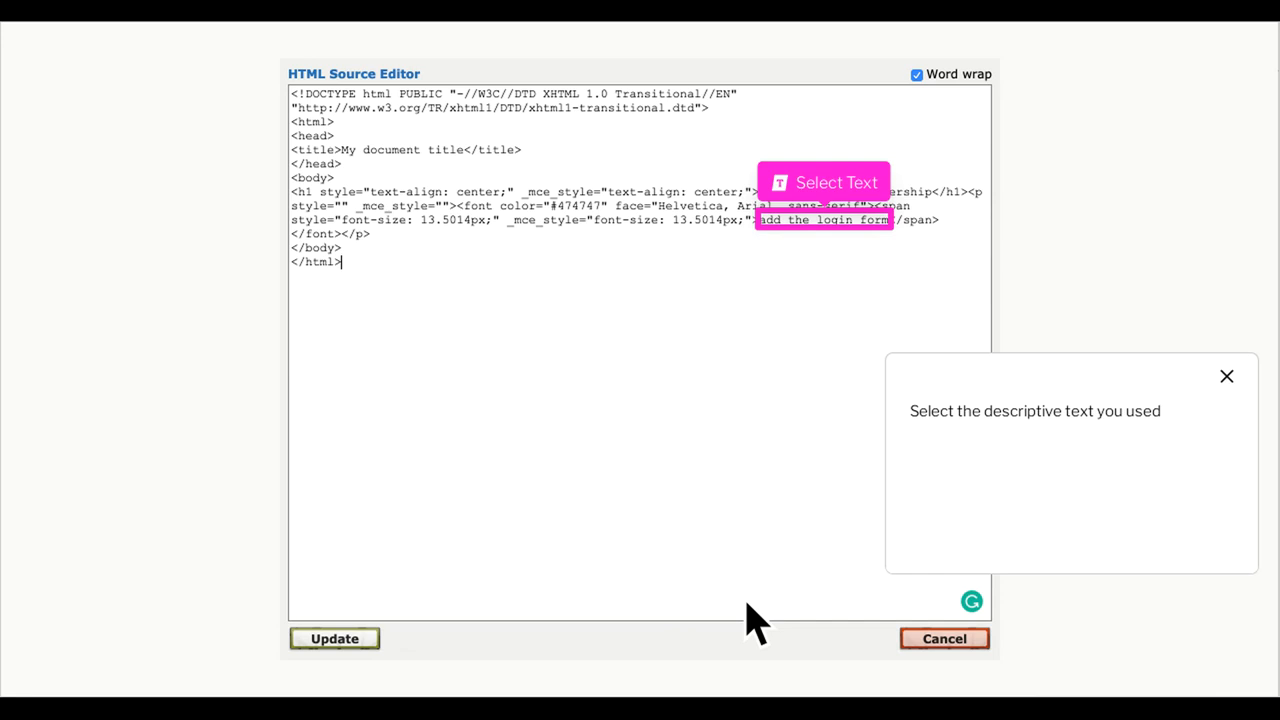
{"action": "mouse_move", "coordinate": [856, 236]}
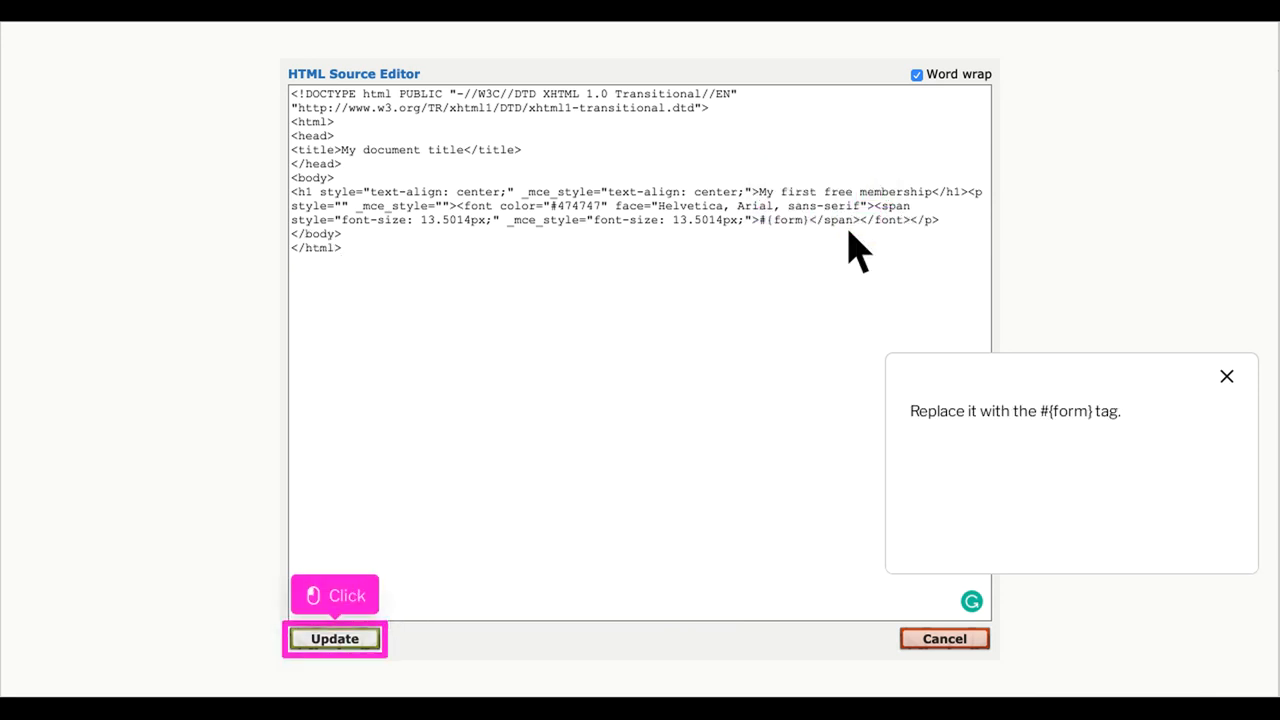
{"action": "mouse_move", "coordinate": [360, 660]}
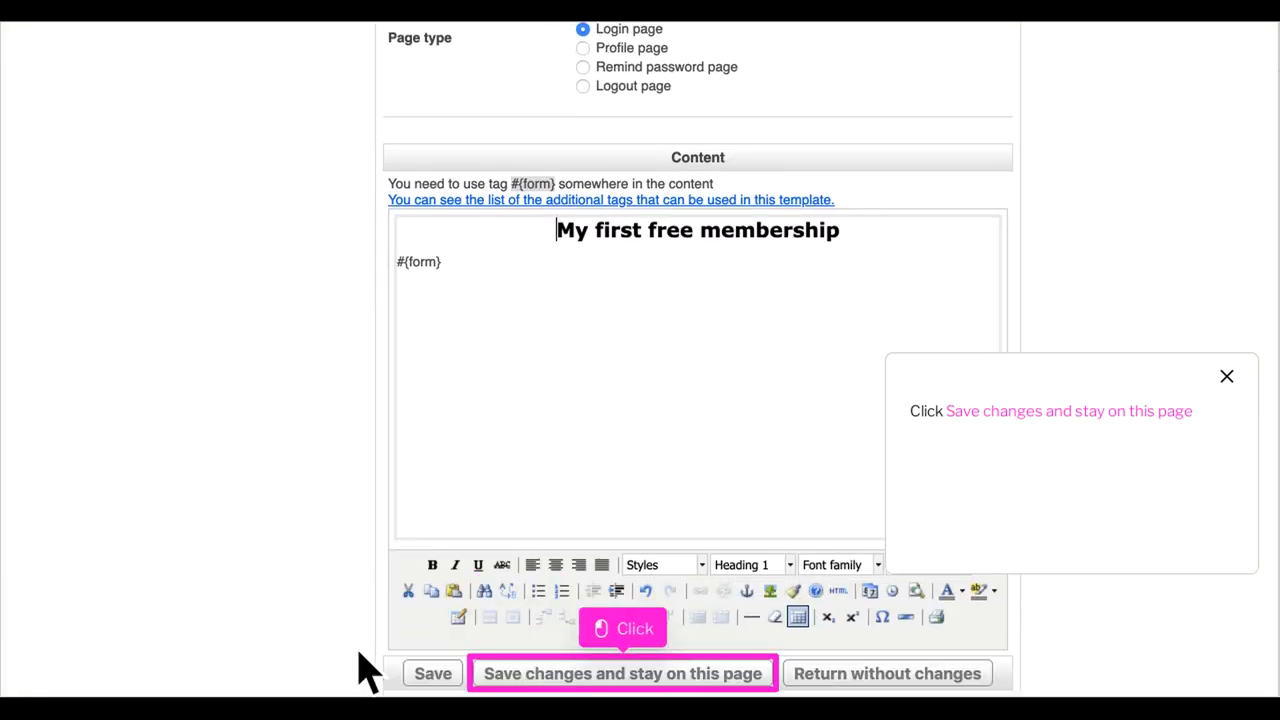
{"action": "mouse_move", "coordinate": [470, 680]}
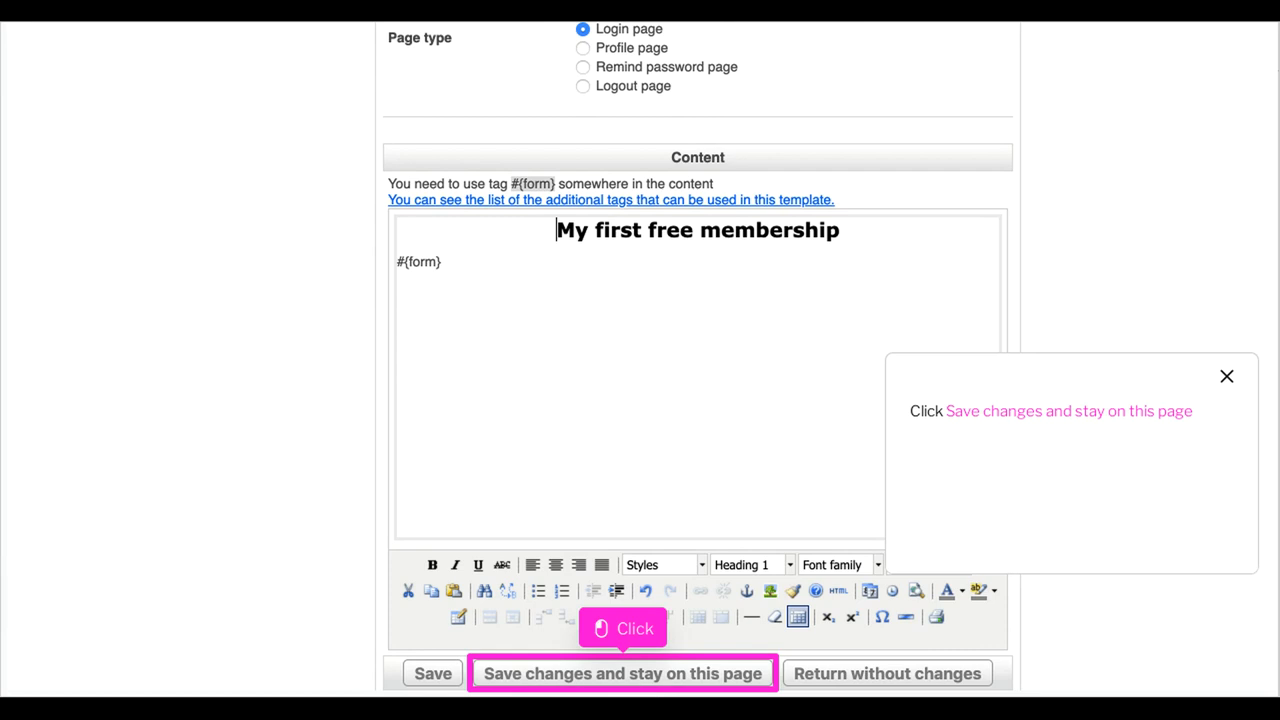
- Save changes and stay on the page, then finish the walkthrough with login_page/ listed
{"action": "left_click", "coordinate": [622, 672]}
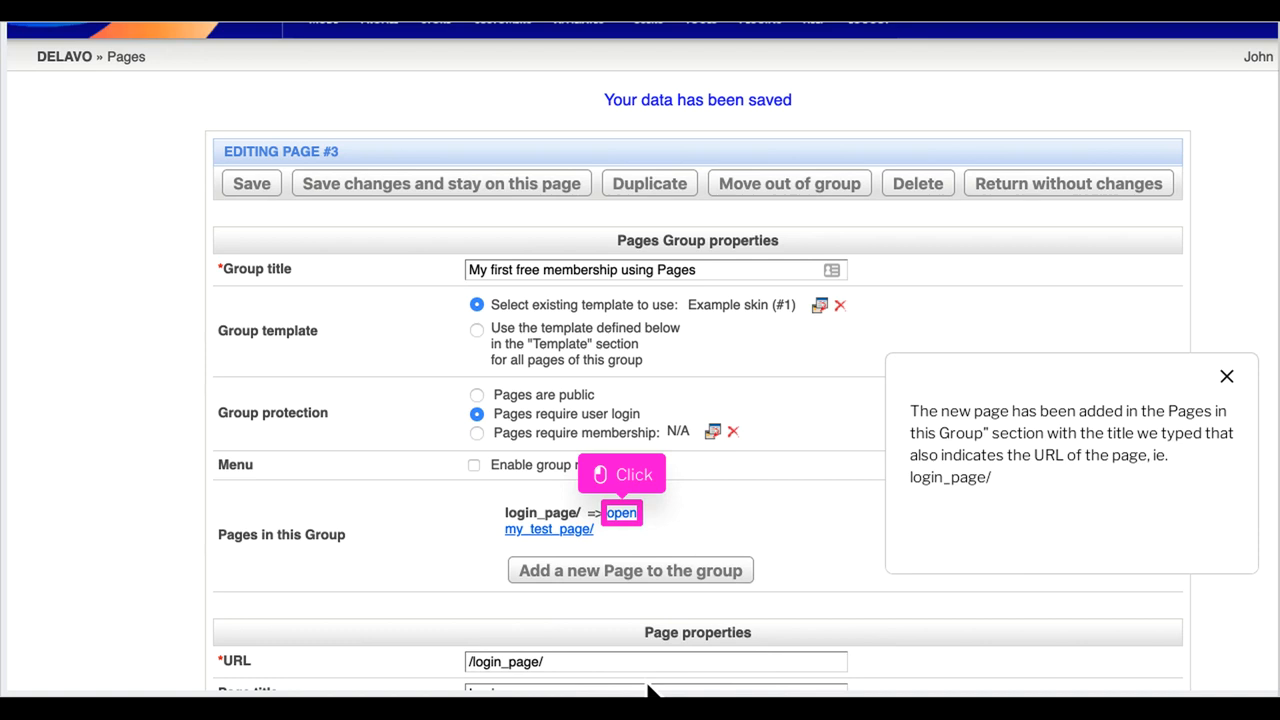
{"action": "mouse_move", "coordinate": [650, 630]}
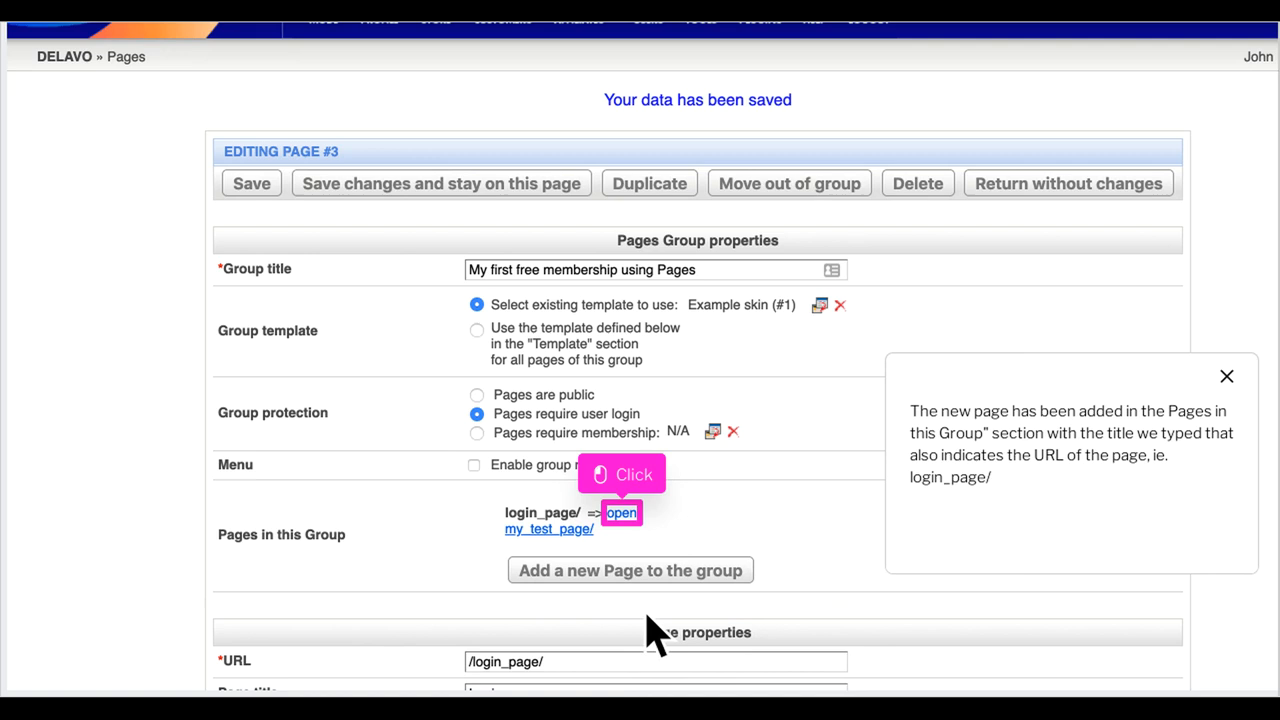
{"action": "mouse_move", "coordinate": [658, 638]}
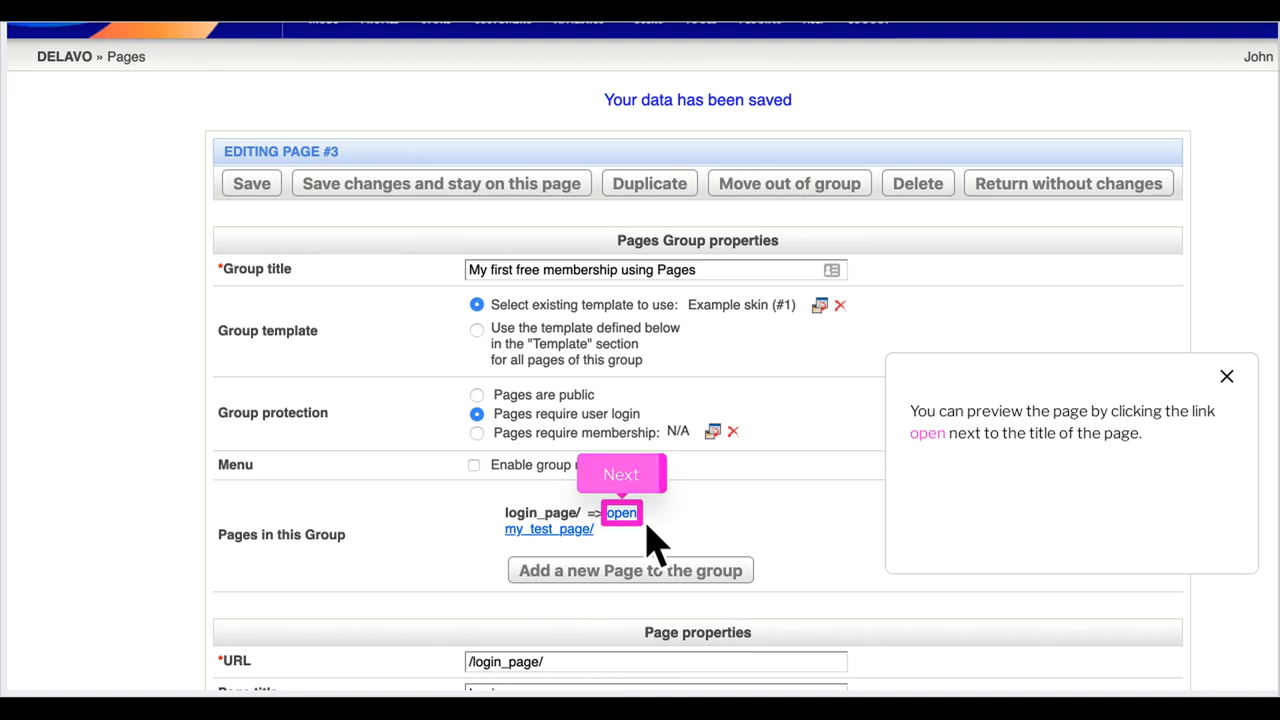
{"action": "left_click", "coordinate": [620, 474]}
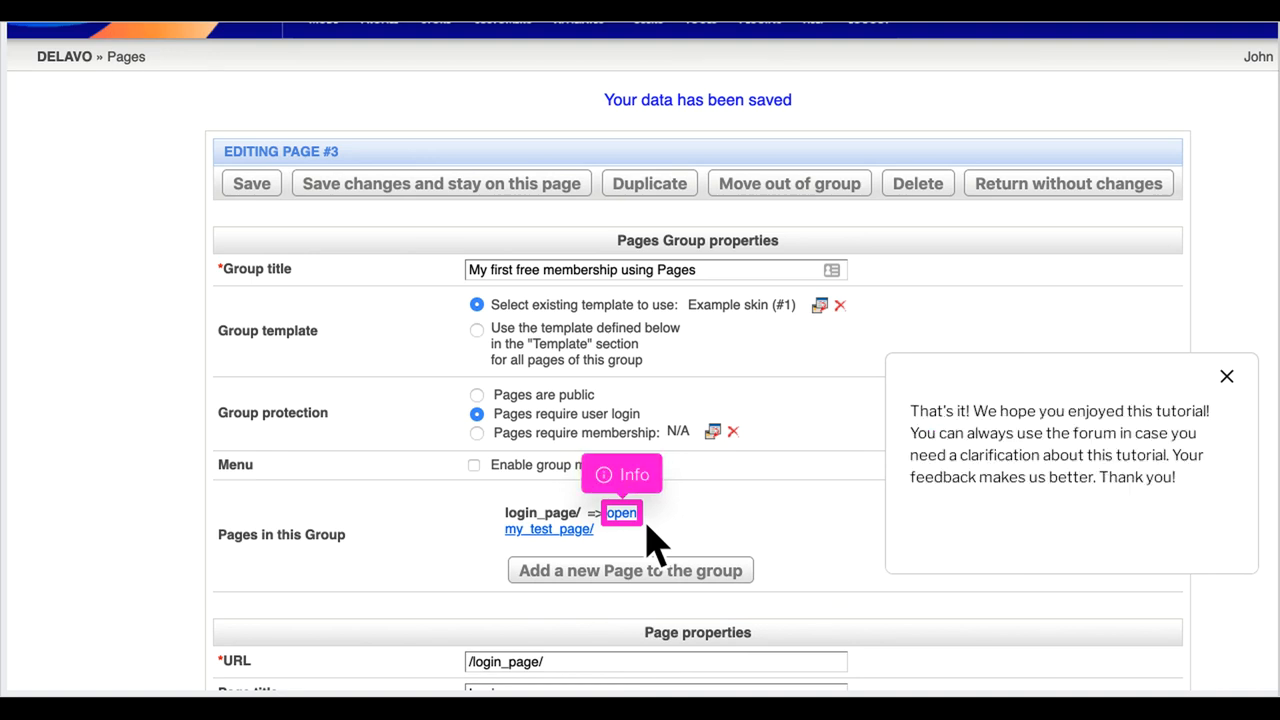